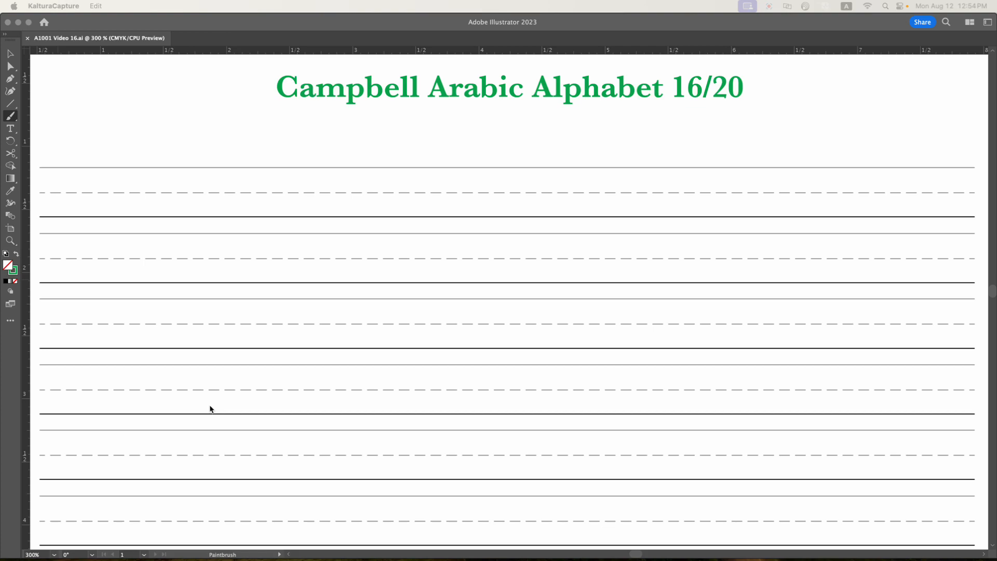
{"action": "mouse_move", "coordinate": [216, 399]}
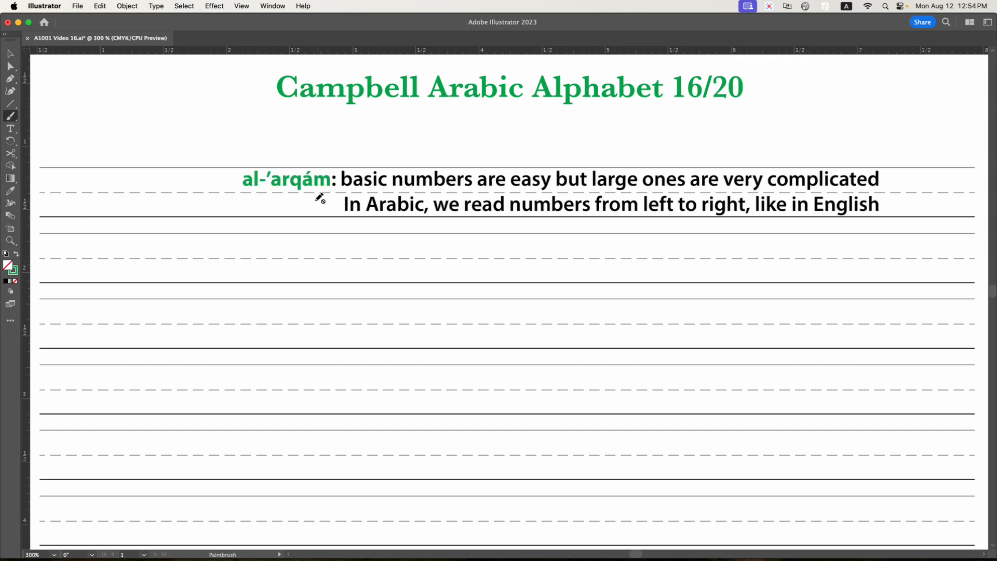
{"action": "mouse_move", "coordinate": [369, 208]}
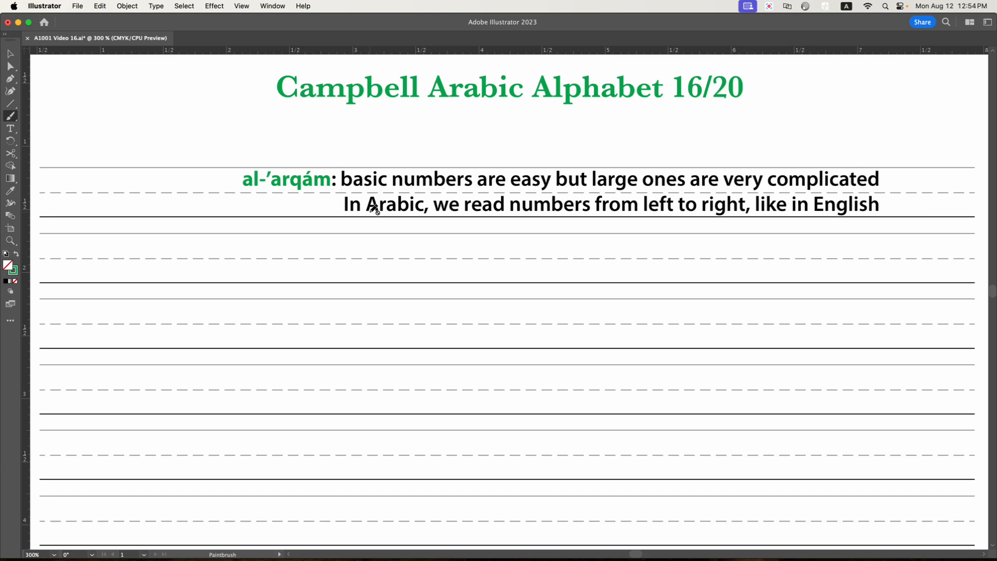
{"action": "mouse_move", "coordinate": [384, 216]}
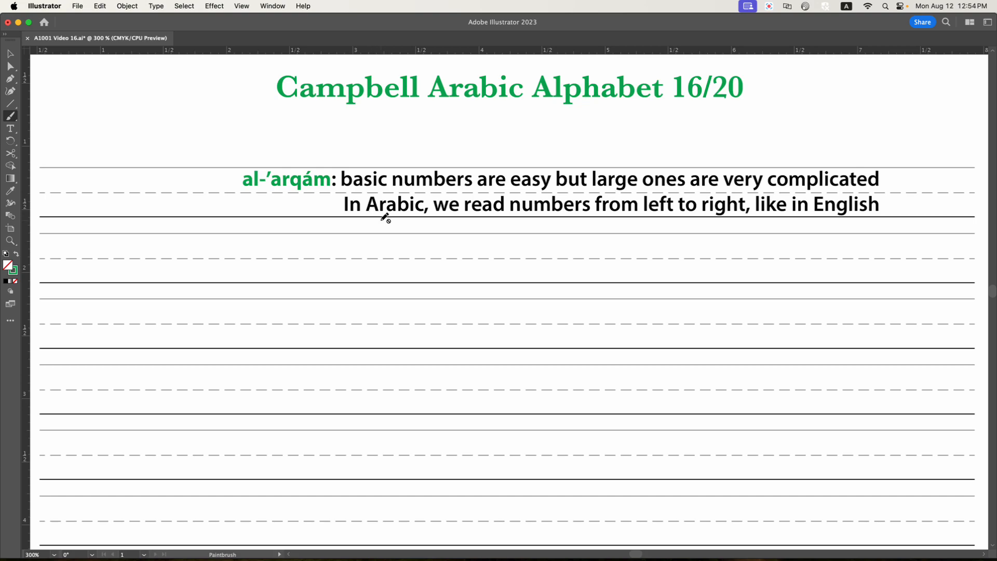
{"action": "mouse_move", "coordinate": [548, 275]}
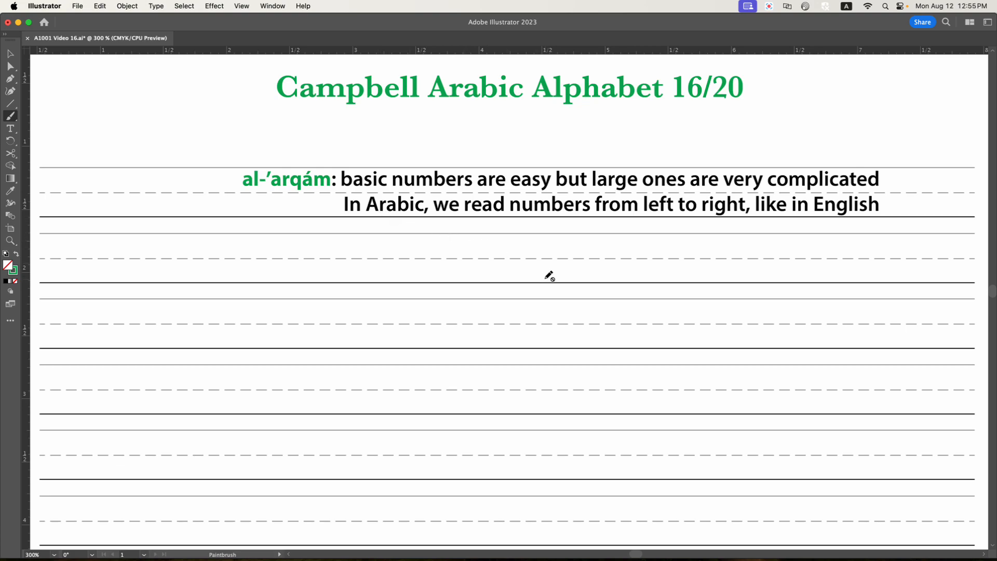
{"action": "mouse_move", "coordinate": [529, 270]}
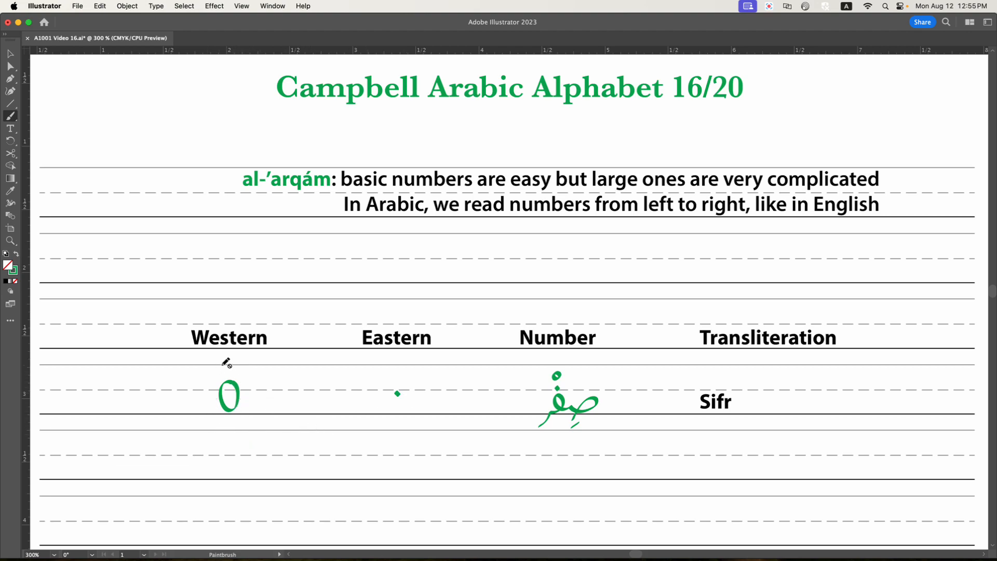
{"action": "mouse_move", "coordinate": [220, 364]}
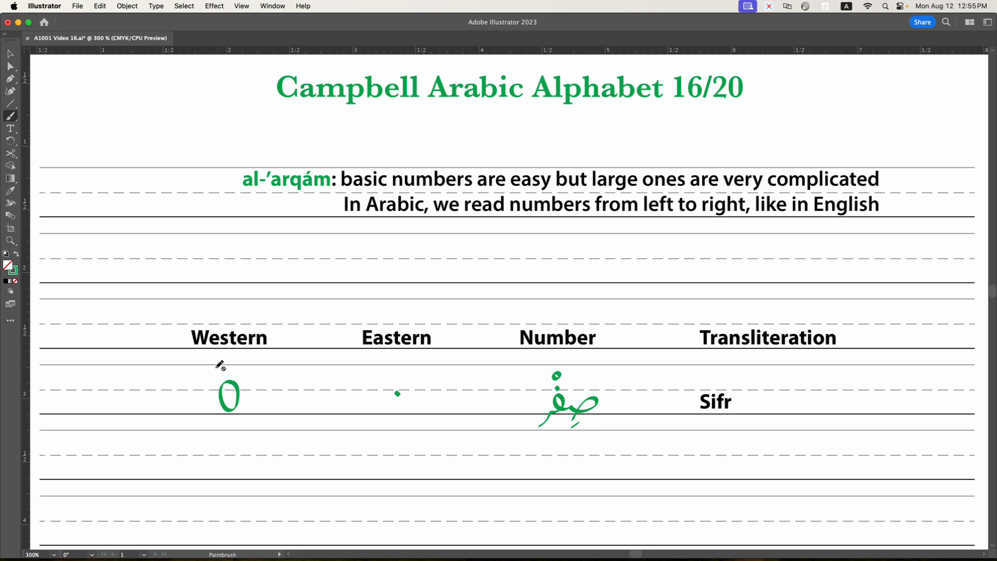
{"action": "mouse_move", "coordinate": [251, 428]}
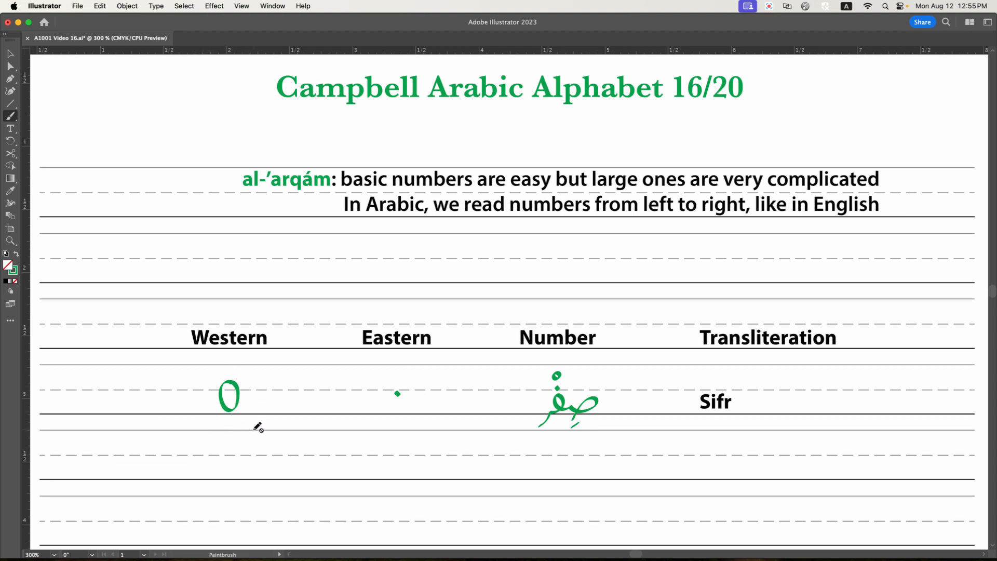
{"action": "mouse_move", "coordinate": [228, 344]}
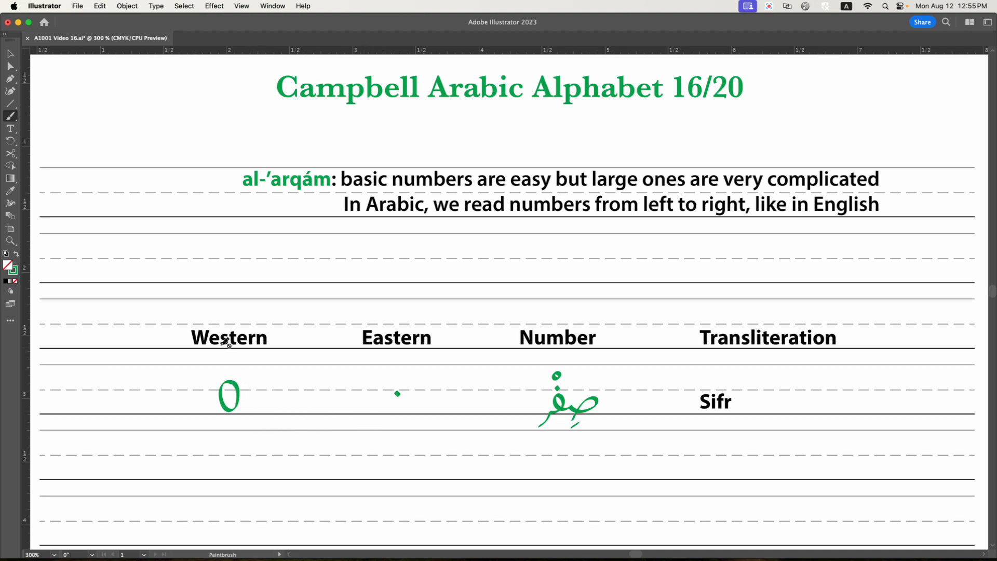
{"action": "mouse_move", "coordinate": [270, 341]}
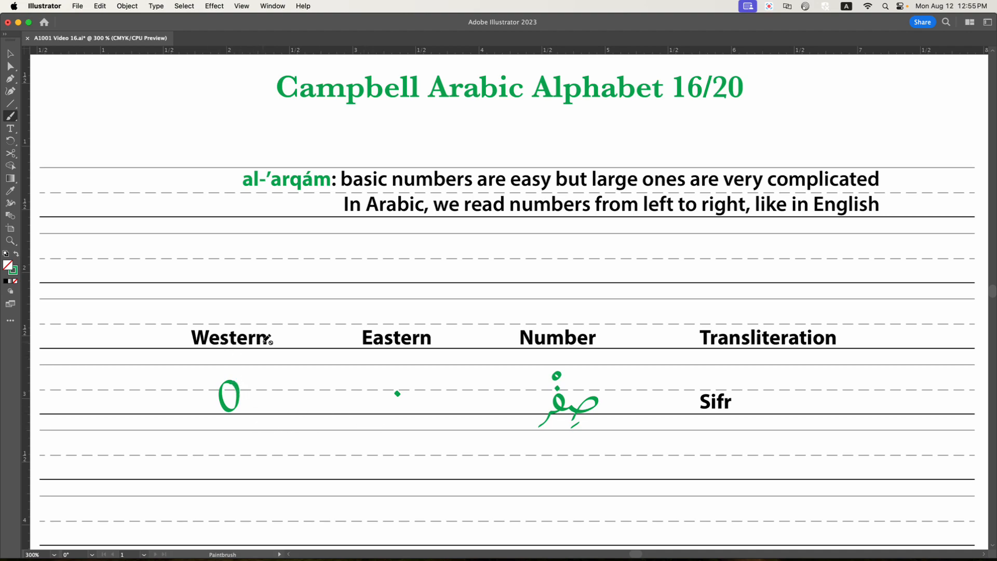
{"action": "mouse_move", "coordinate": [433, 344]}
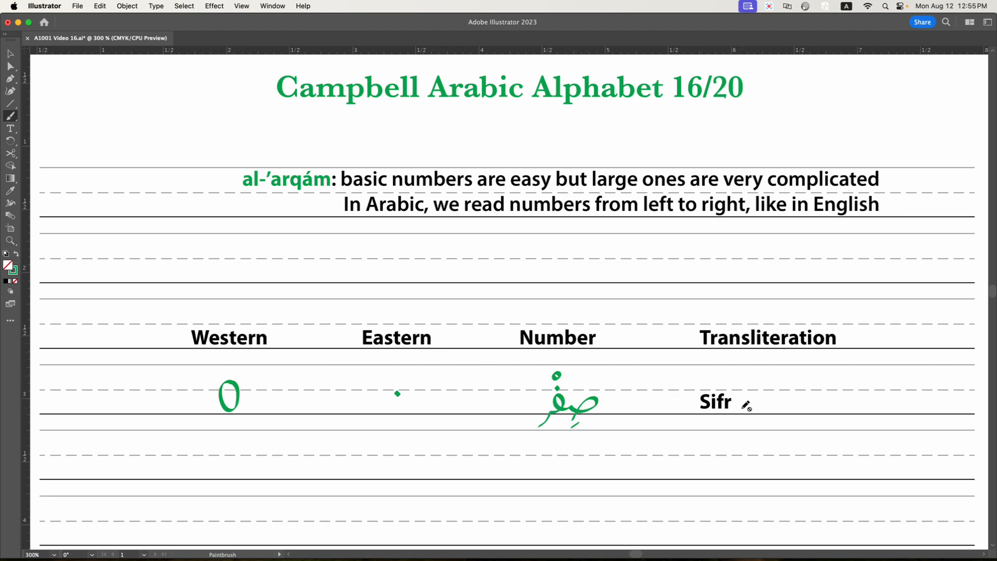
{"action": "mouse_move", "coordinate": [373, 321]}
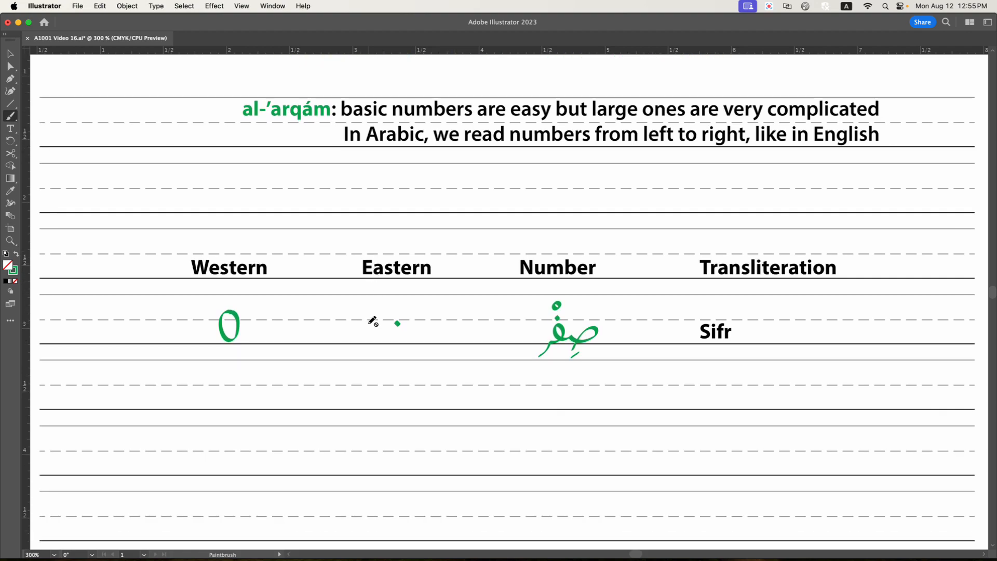
{"action": "mouse_move", "coordinate": [586, 347]}
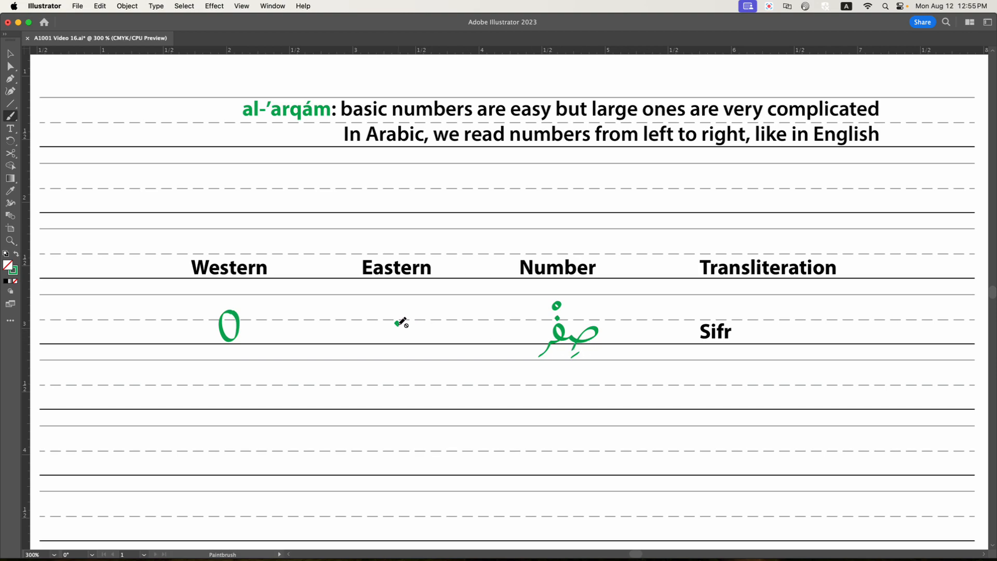
{"action": "left_click", "coordinate": [396, 323]}
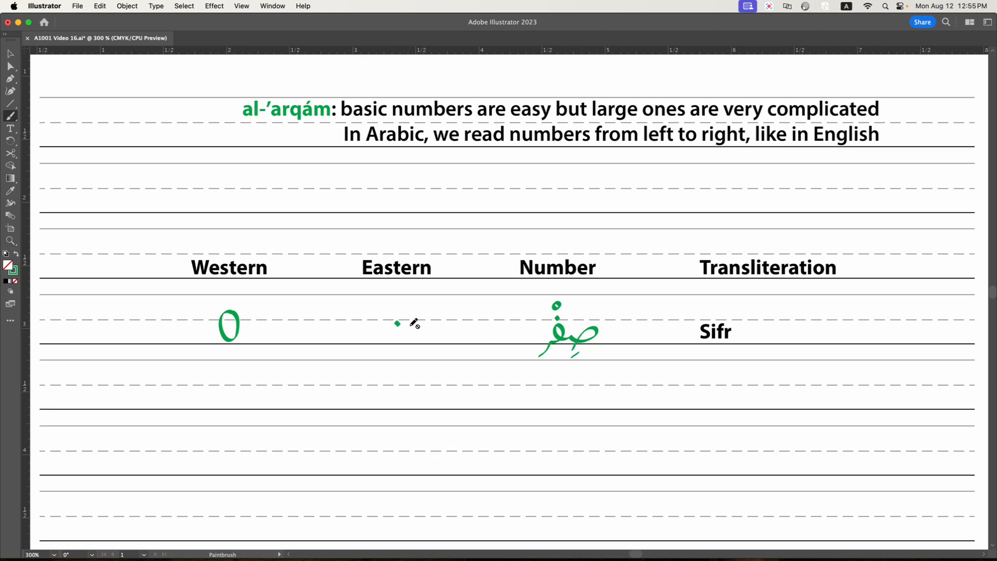
{"action": "mouse_move", "coordinate": [261, 317]}
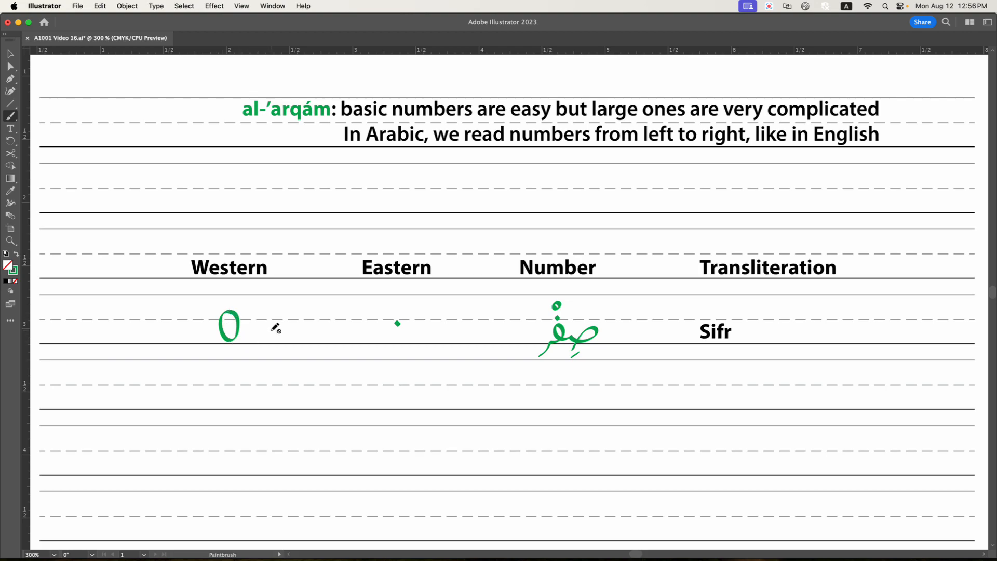
{"action": "mouse_move", "coordinate": [352, 344]}
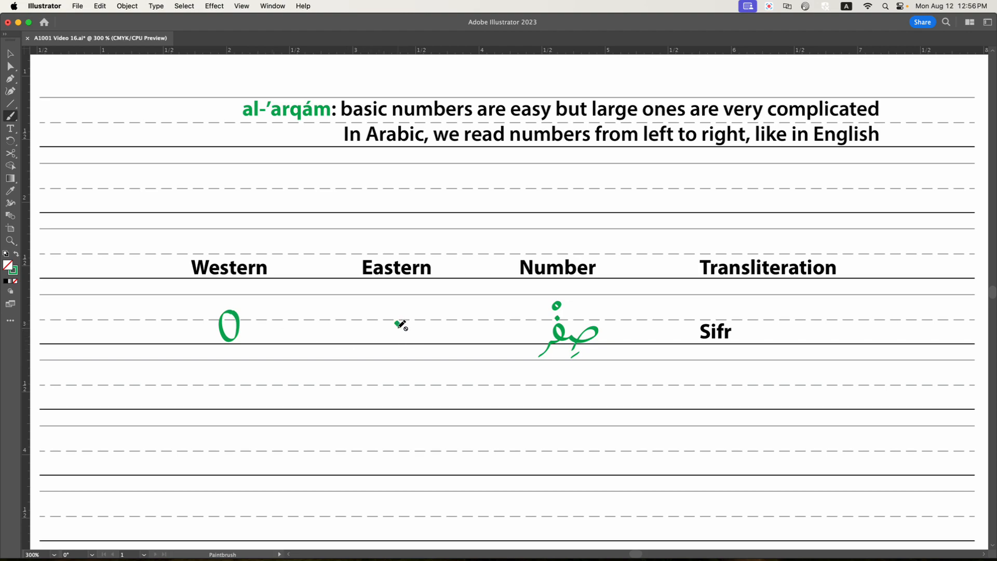
{"action": "mouse_move", "coordinate": [392, 316]}
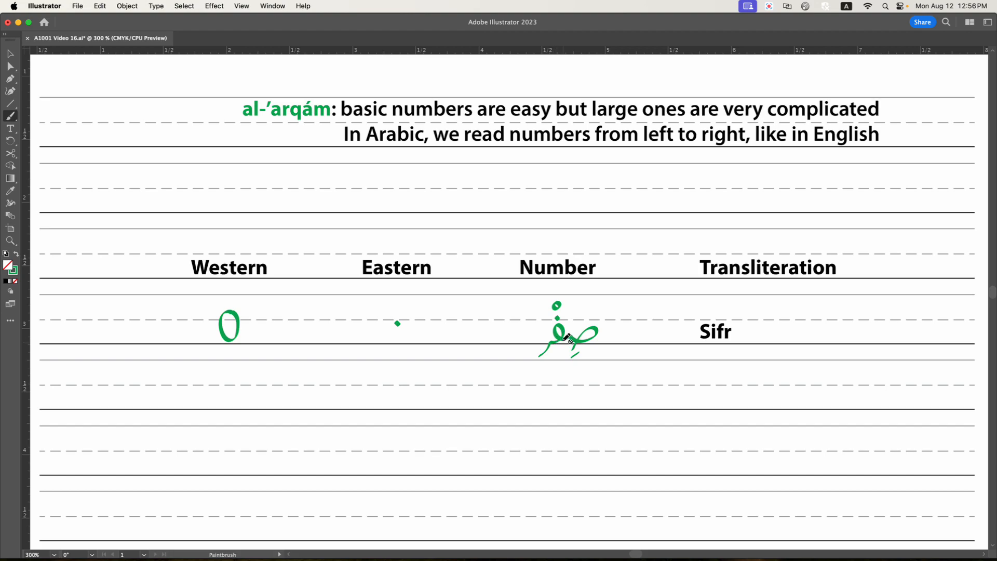
{"action": "mouse_move", "coordinate": [401, 322]}
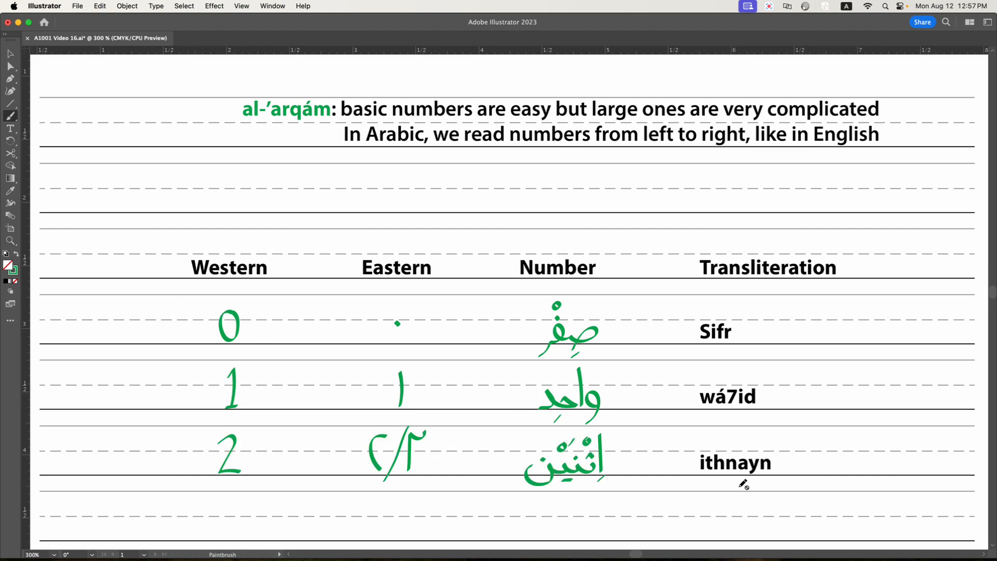
{"action": "mouse_move", "coordinate": [610, 467]}
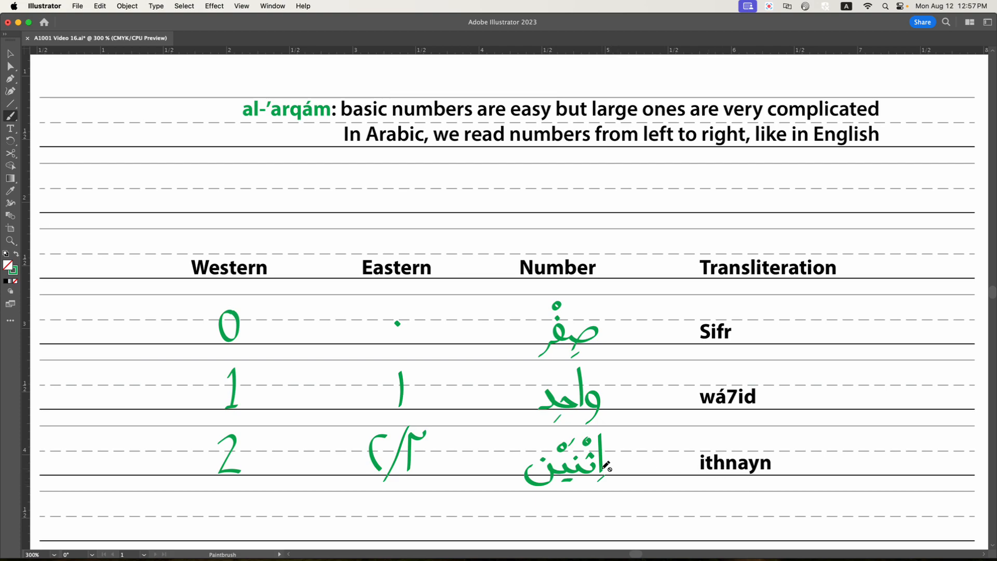
{"action": "mouse_move", "coordinate": [600, 477]}
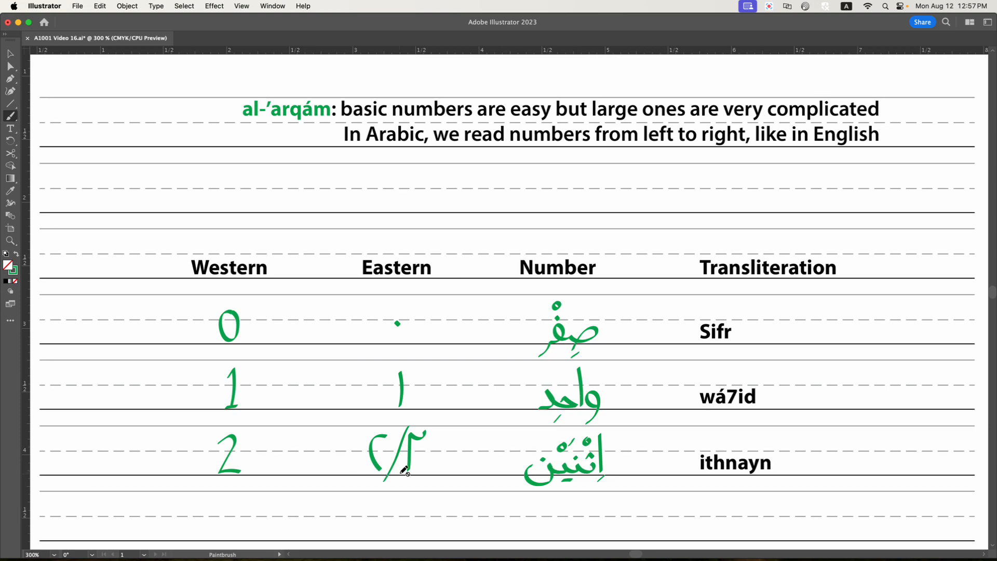
{"action": "mouse_move", "coordinate": [413, 469]}
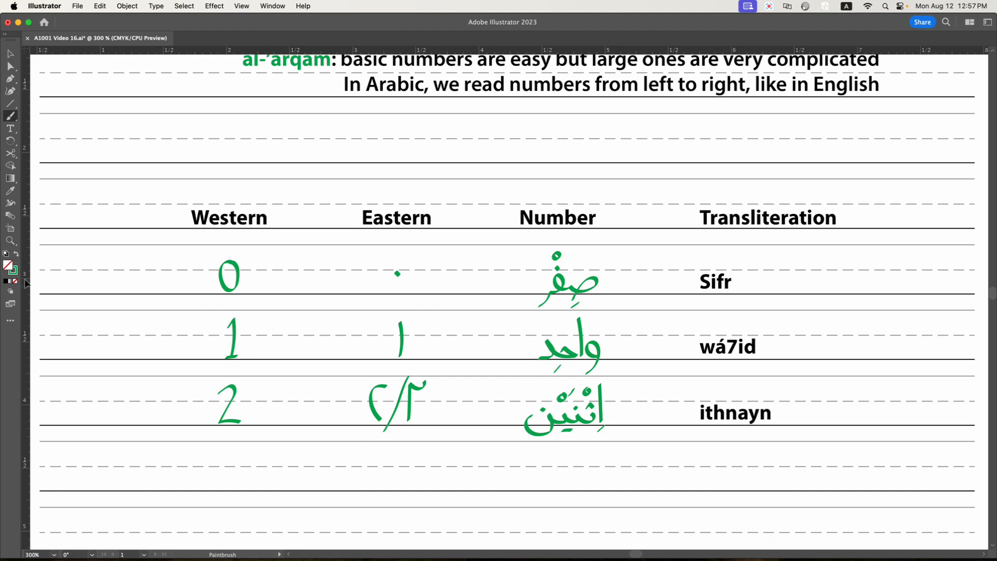
Step: Undo the stray Paintbrush stroke beside the Eastern 2 before drawing the 3 row
{"action": "left_click", "coordinate": [11, 53]}
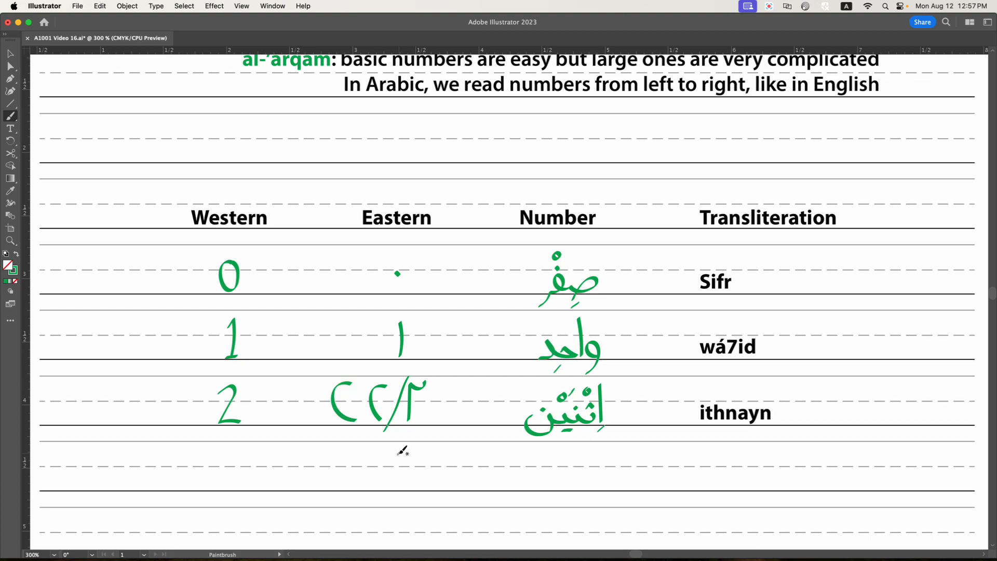
{"action": "mouse_move", "coordinate": [399, 455]}
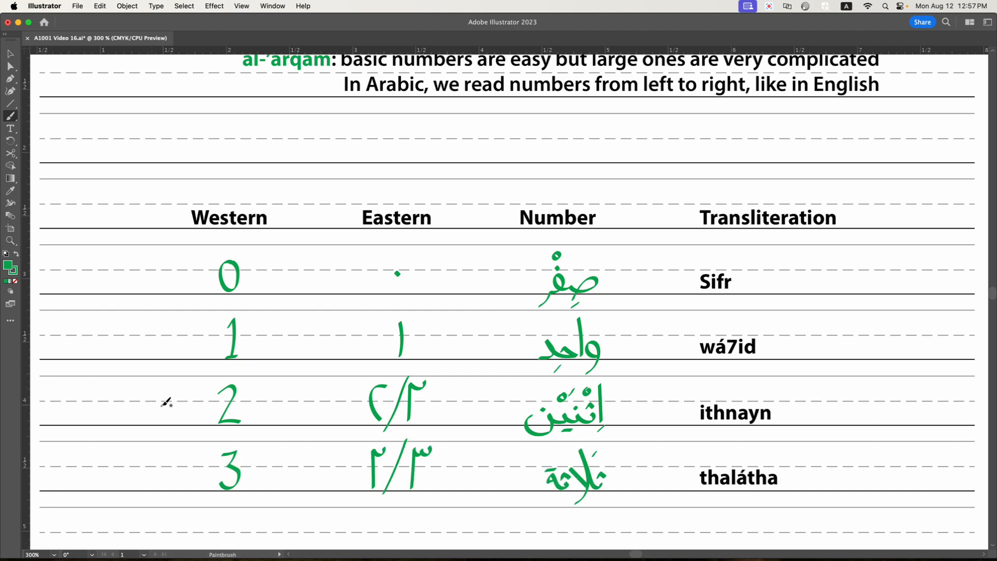
Step: Scroll down to the next empty line to draw the 4 row with 'arba3a
{"action": "scroll", "scroll_direction": "down", "scroll_amount": 3}
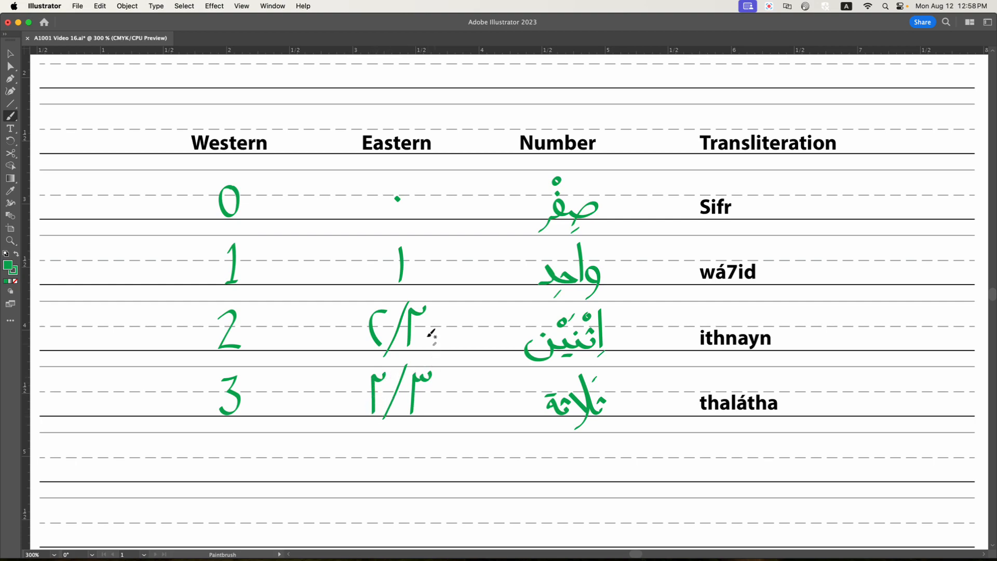
{"action": "mouse_move", "coordinate": [426, 309]}
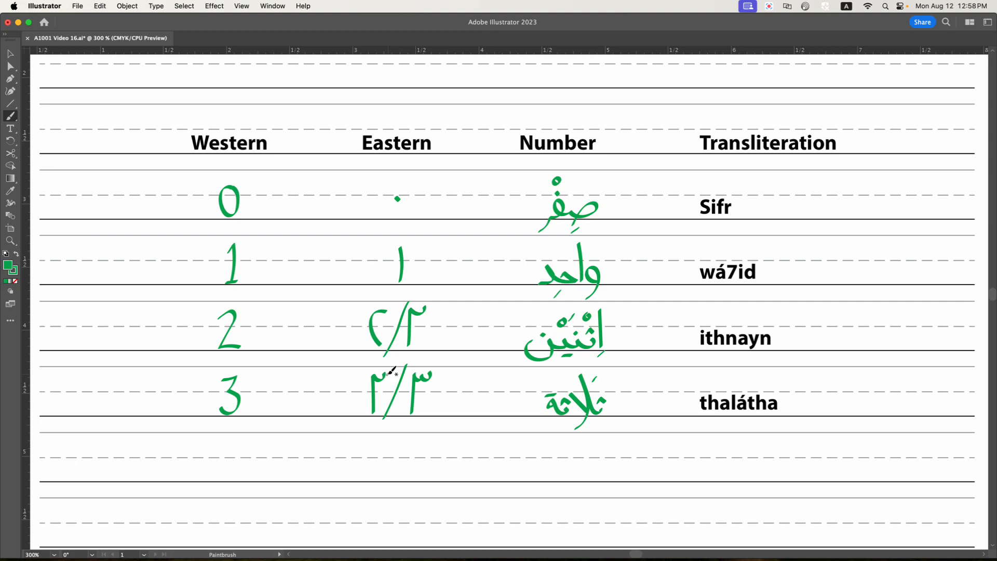
{"action": "mouse_move", "coordinate": [442, 421]}
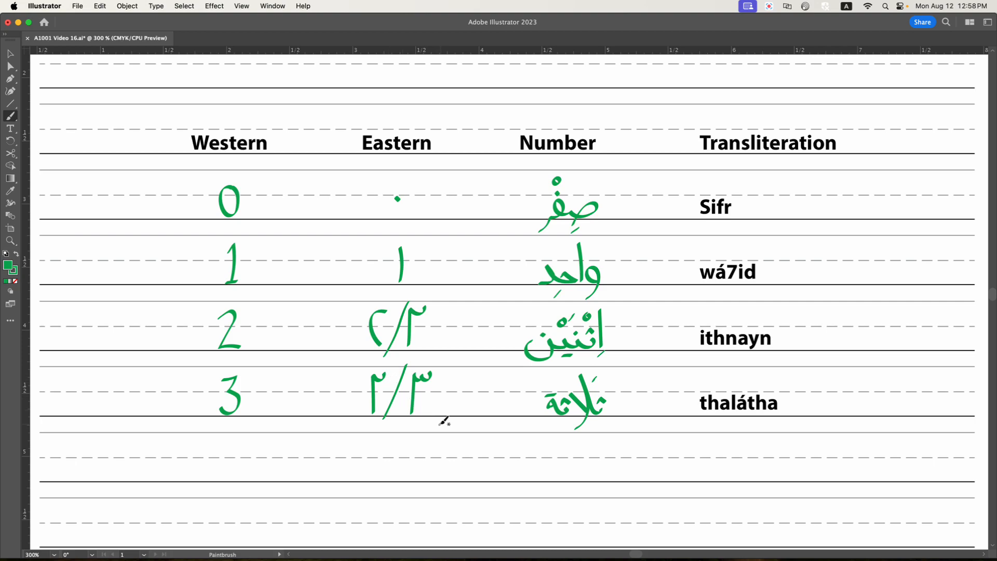
{"action": "mouse_move", "coordinate": [438, 420]}
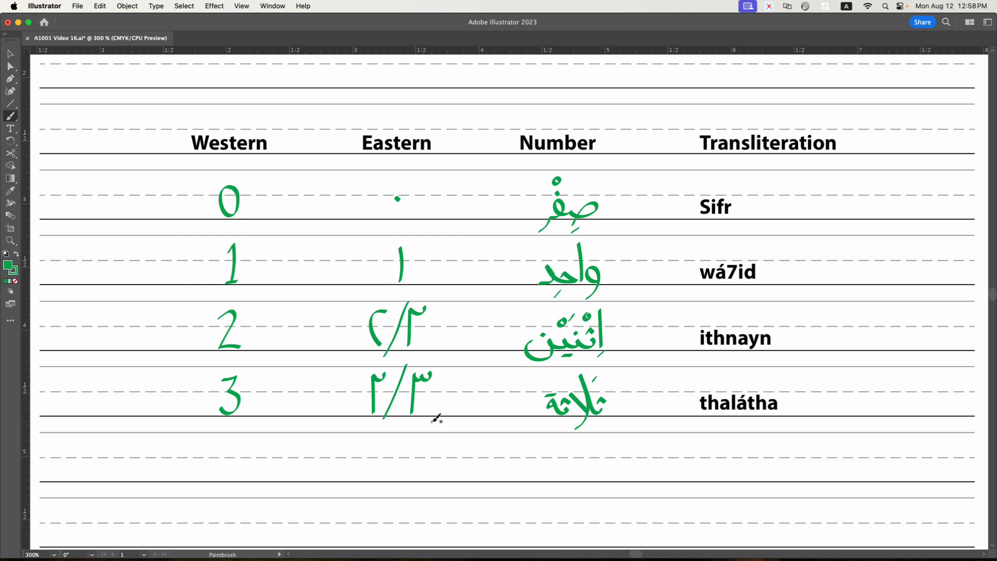
{"action": "mouse_move", "coordinate": [430, 416]}
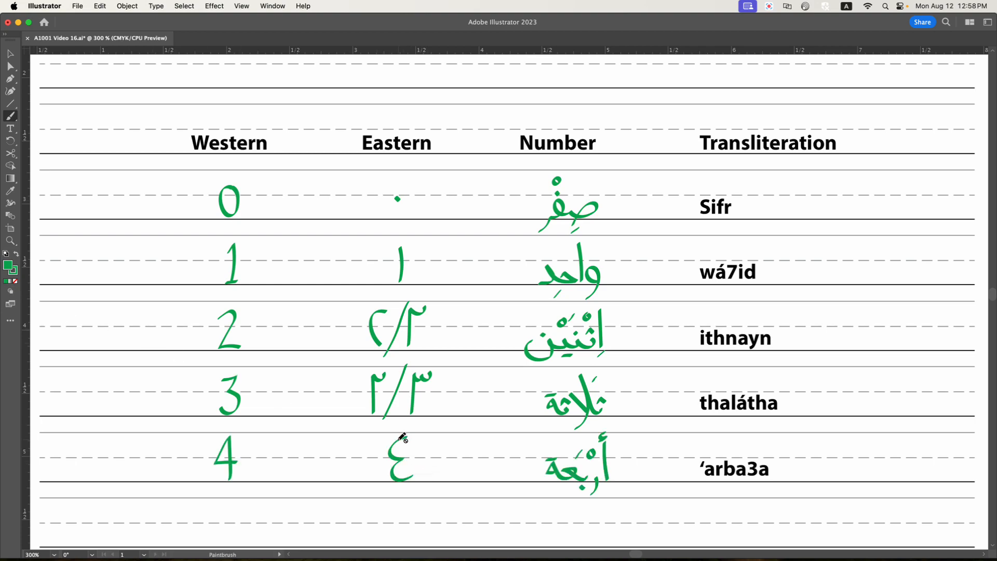
{"action": "mouse_move", "coordinate": [446, 479]}
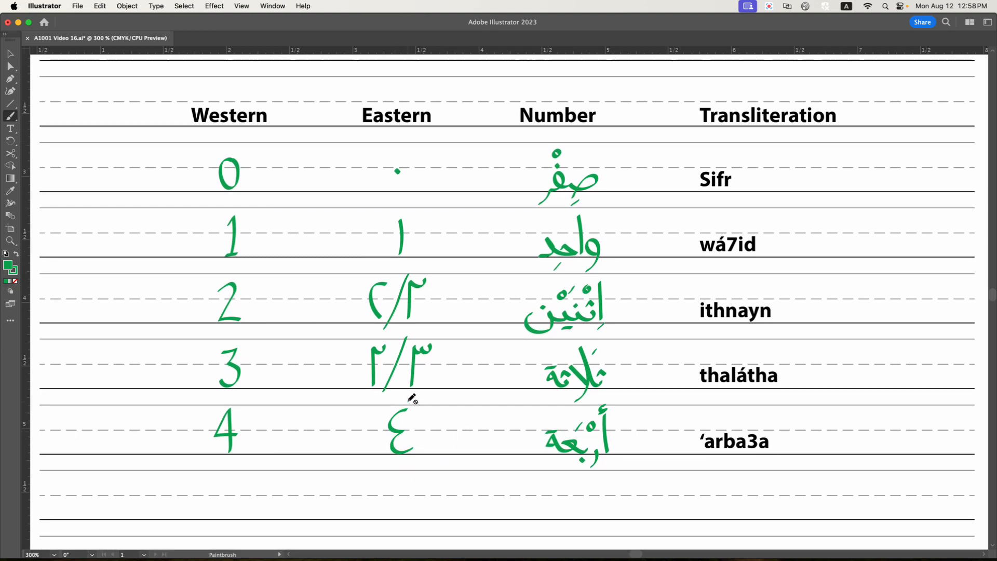
{"action": "mouse_move", "coordinate": [444, 436]}
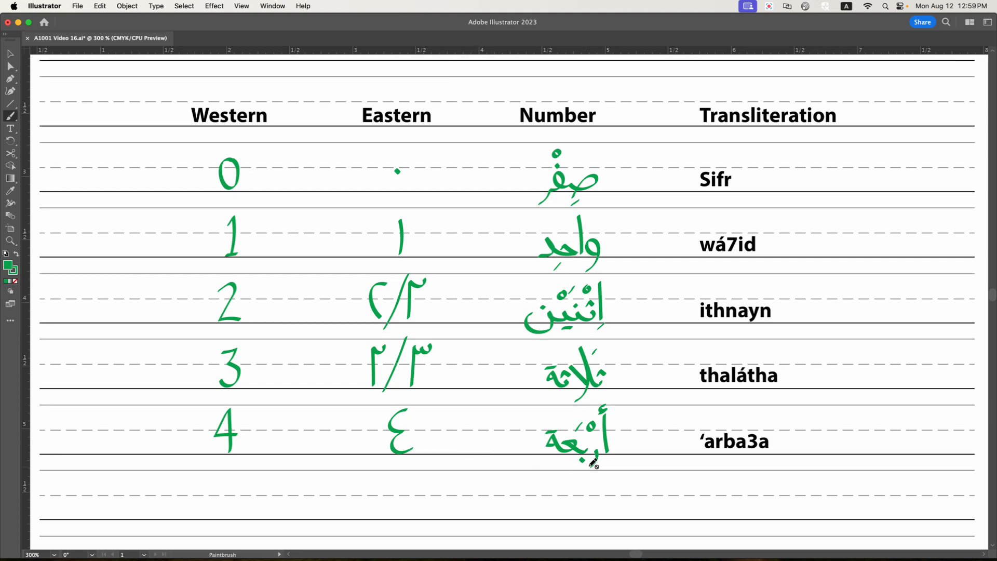
{"action": "mouse_move", "coordinate": [576, 452]}
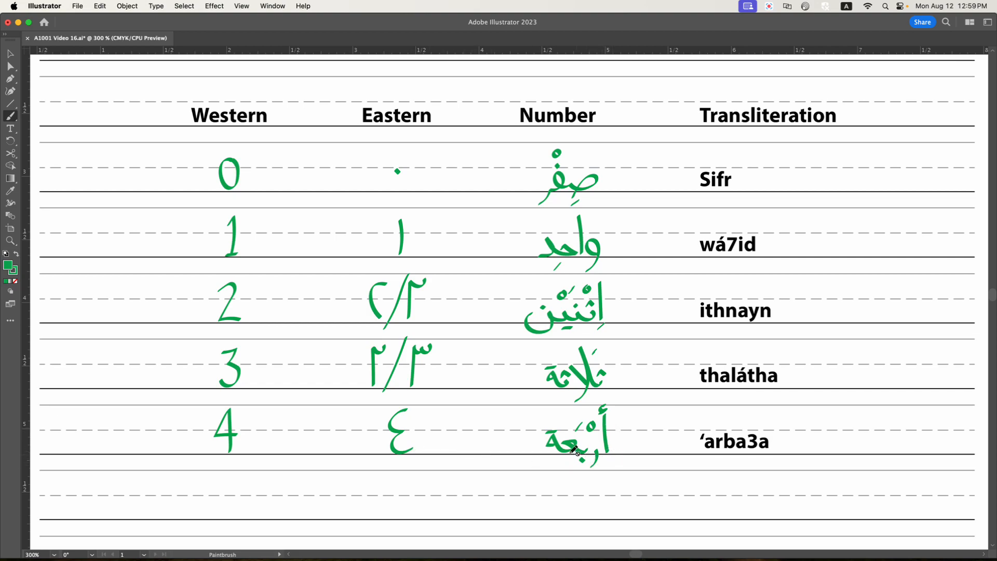
{"action": "mouse_move", "coordinate": [577, 446]}
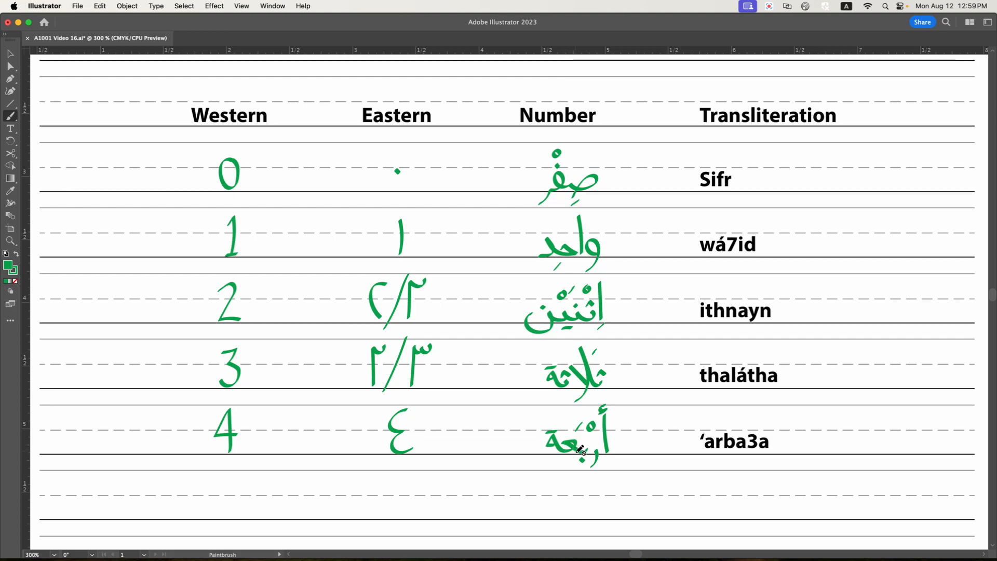
{"action": "mouse_move", "coordinate": [593, 452]}
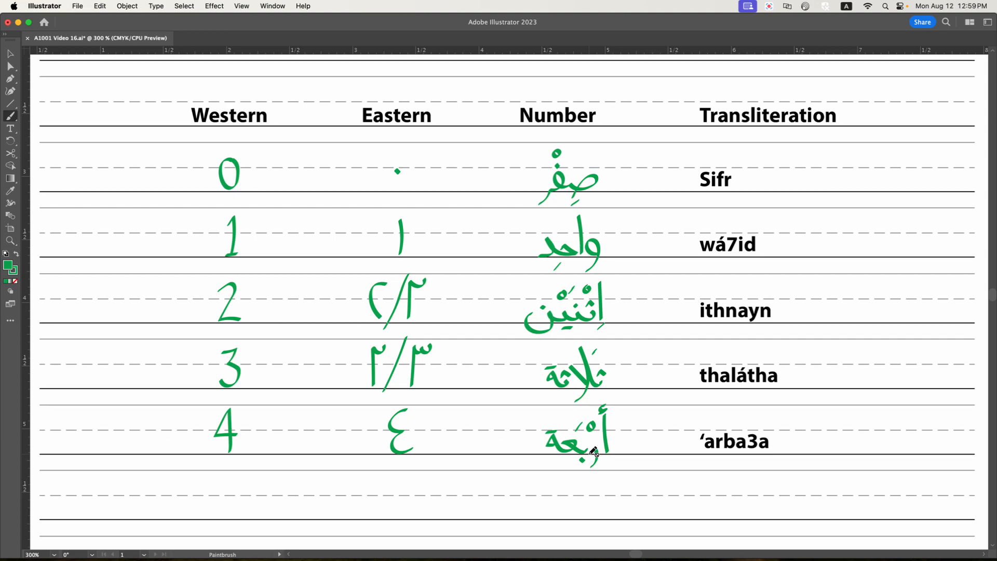
{"action": "mouse_move", "coordinate": [550, 458]}
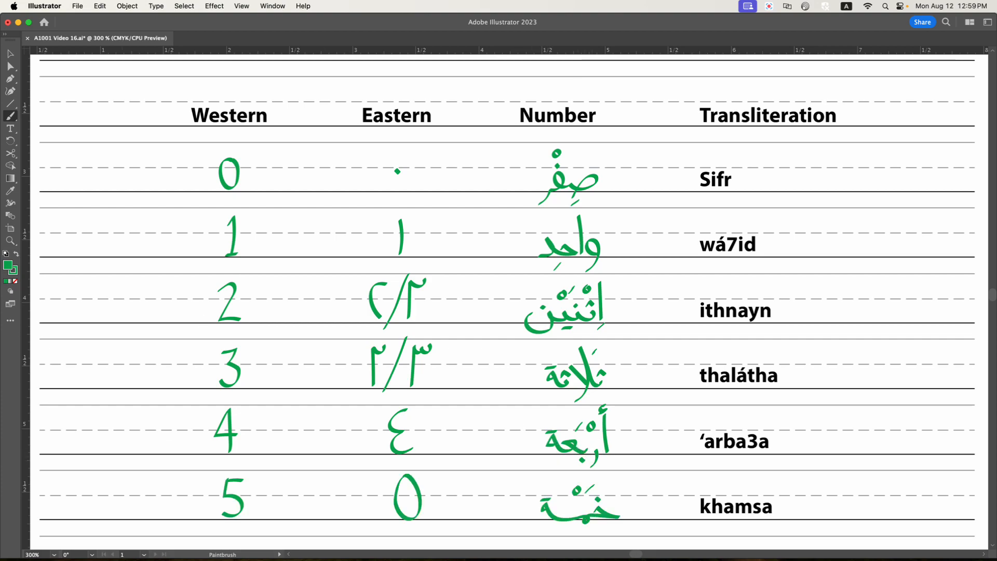
Step: Scroll down to the next line to brush 6, Eastern ٦ and the Arabic word for sitta
{"action": "scroll", "scroll_direction": "down", "scroll_amount": 3}
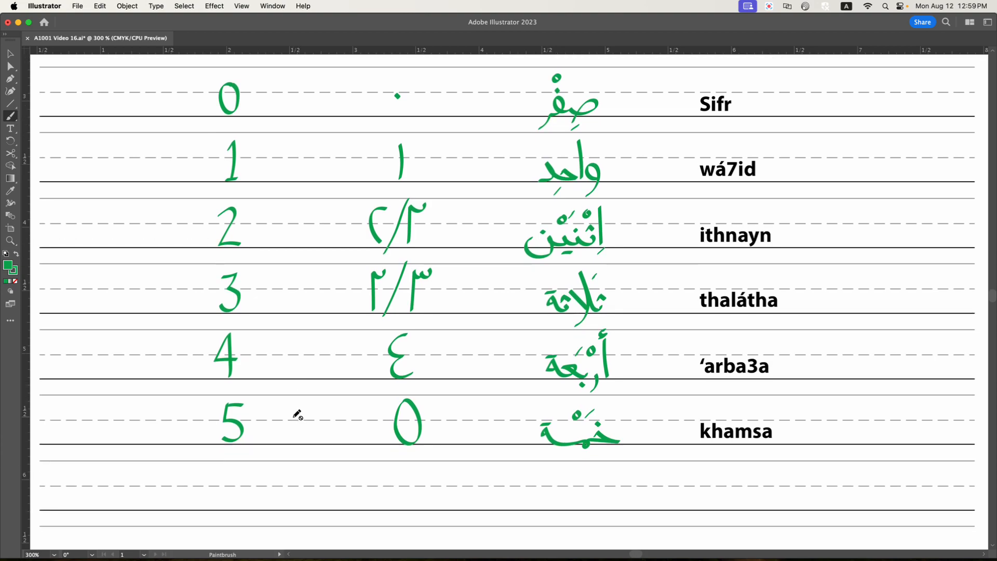
{"action": "mouse_move", "coordinate": [555, 434]}
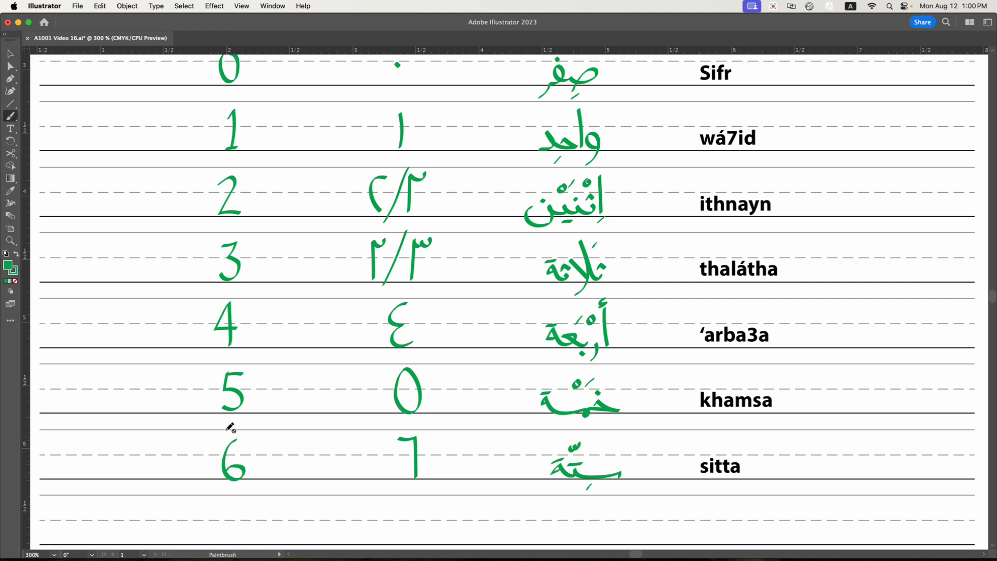
{"action": "mouse_move", "coordinate": [402, 443]}
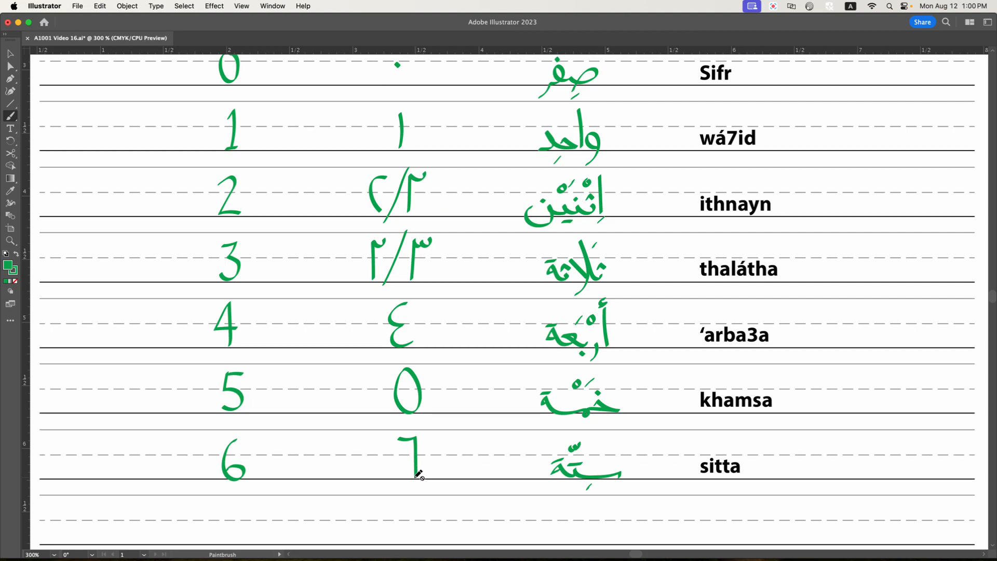
{"action": "mouse_move", "coordinate": [418, 461]}
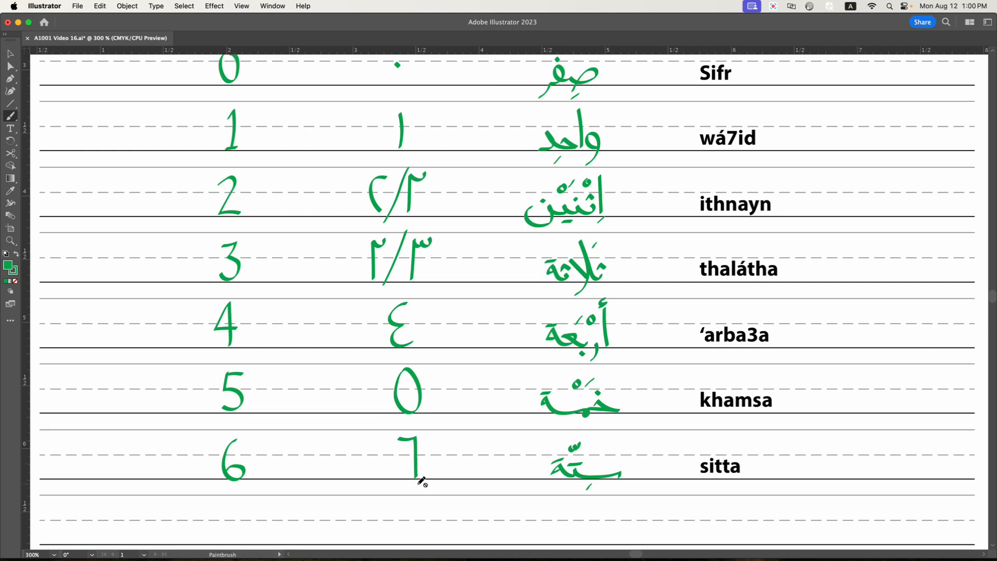
{"action": "mouse_move", "coordinate": [457, 476]}
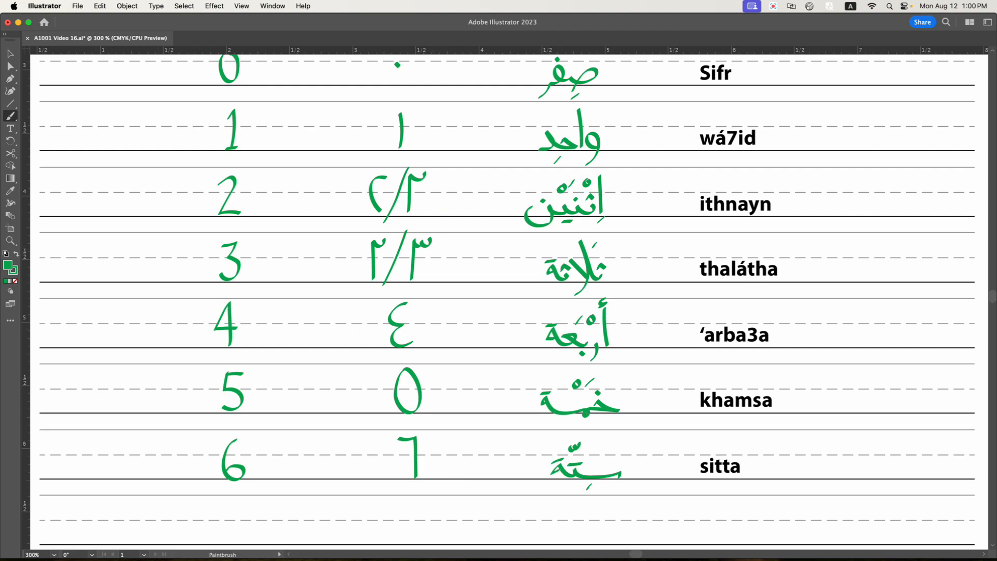
{"action": "mouse_move", "coordinate": [931, 497]}
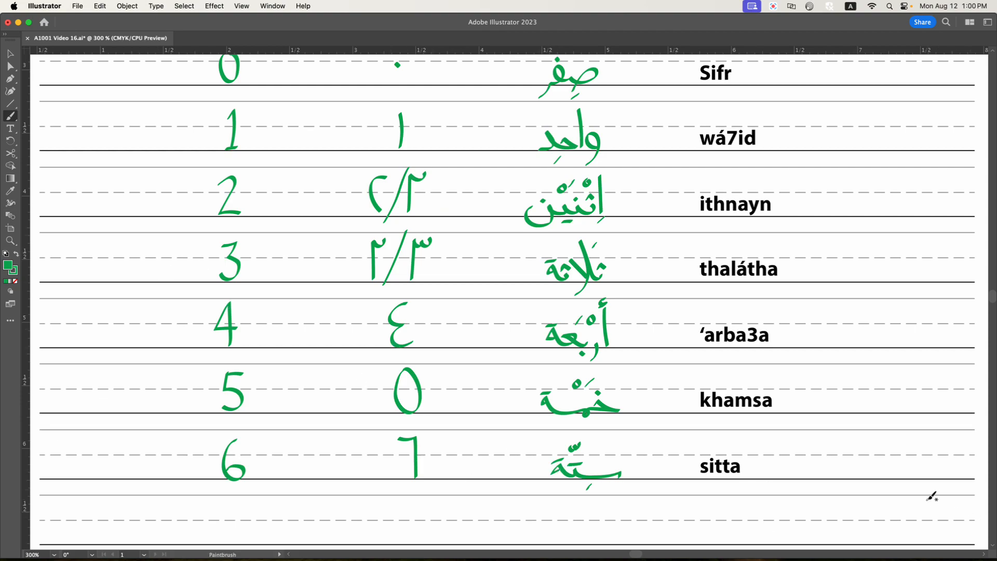
{"action": "mouse_move", "coordinate": [925, 470]}
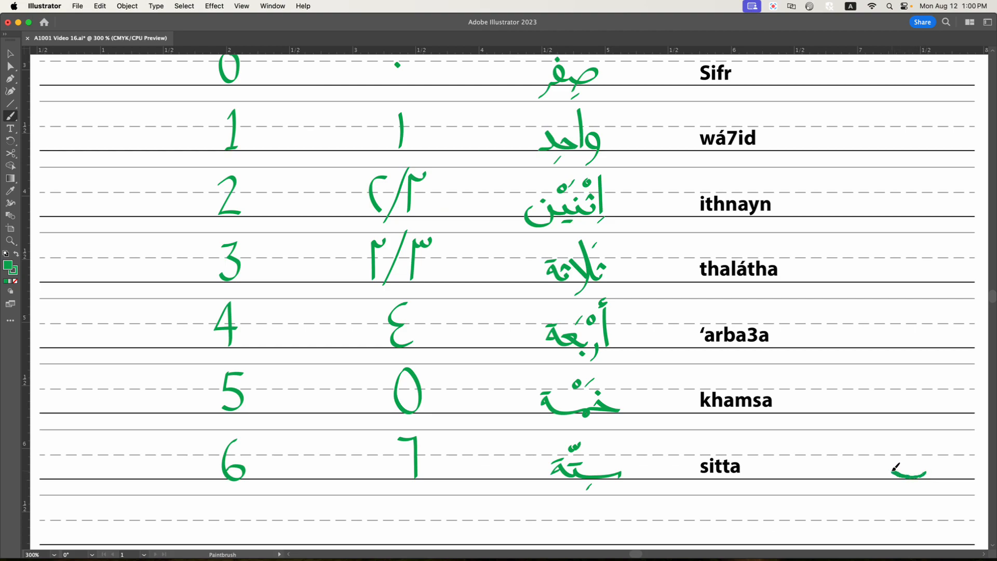
{"action": "mouse_move", "coordinate": [890, 470]}
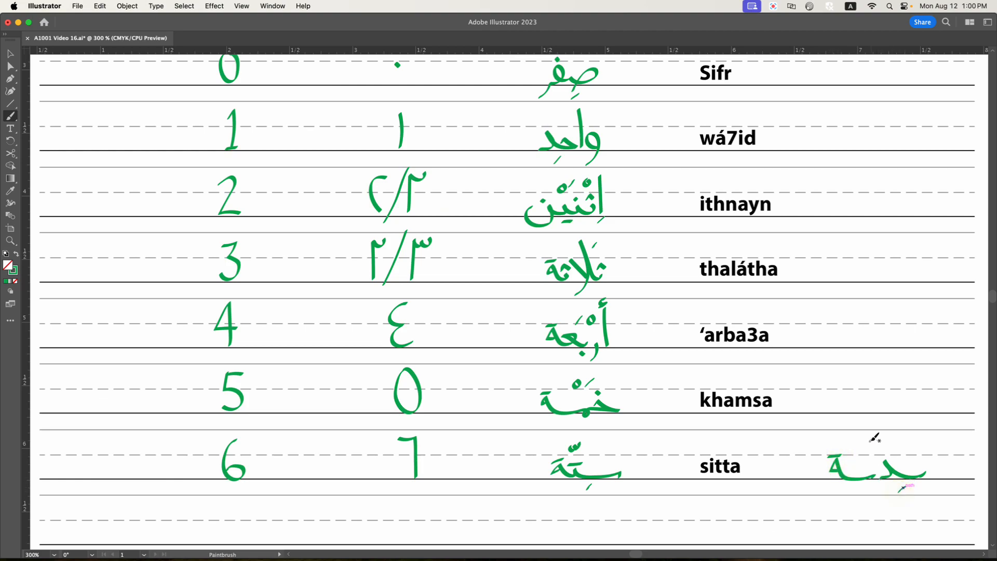
{"action": "mouse_move", "coordinate": [881, 446]}
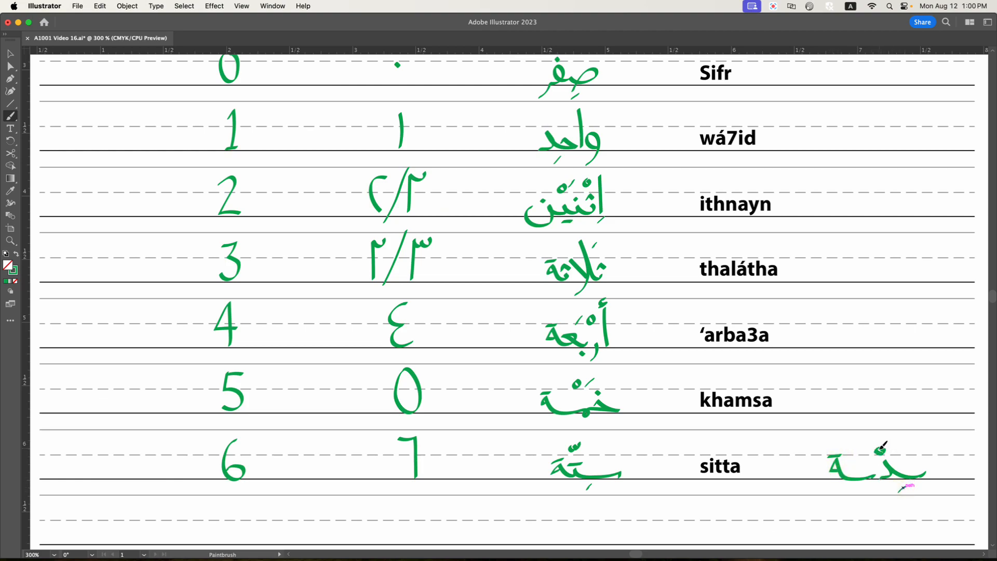
{"action": "mouse_move", "coordinate": [565, 148]}
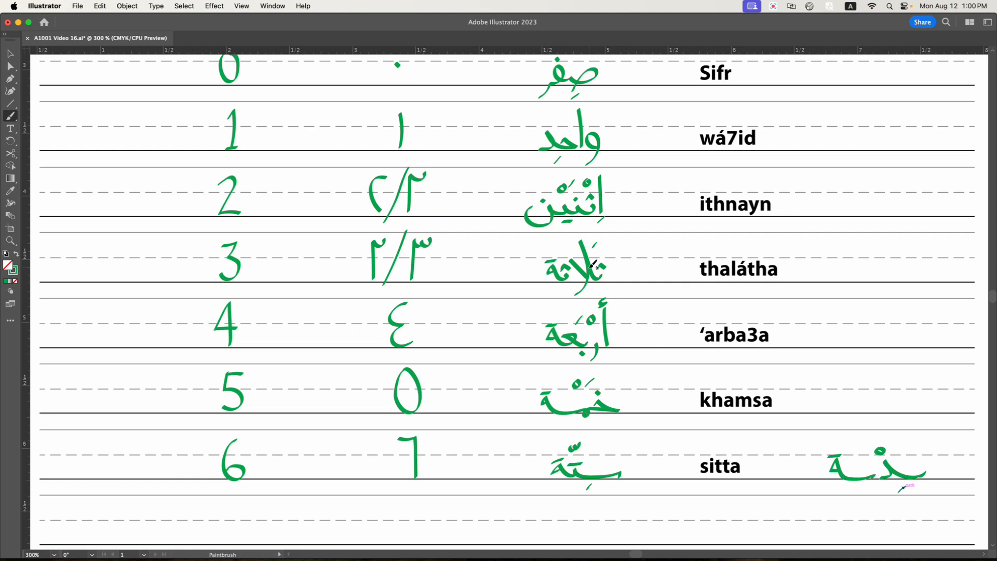
{"action": "mouse_move", "coordinate": [610, 345]}
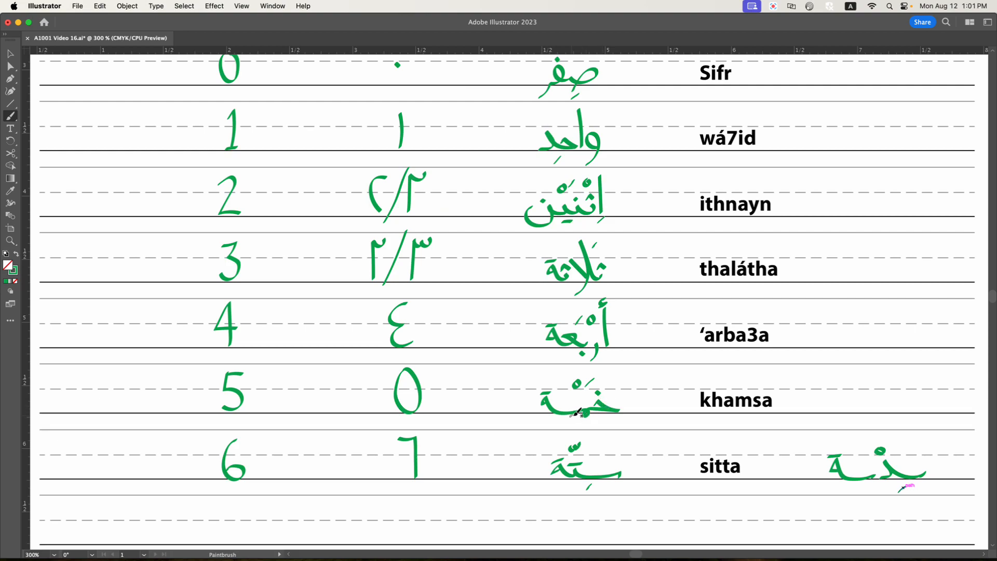
{"action": "mouse_move", "coordinate": [596, 479]}
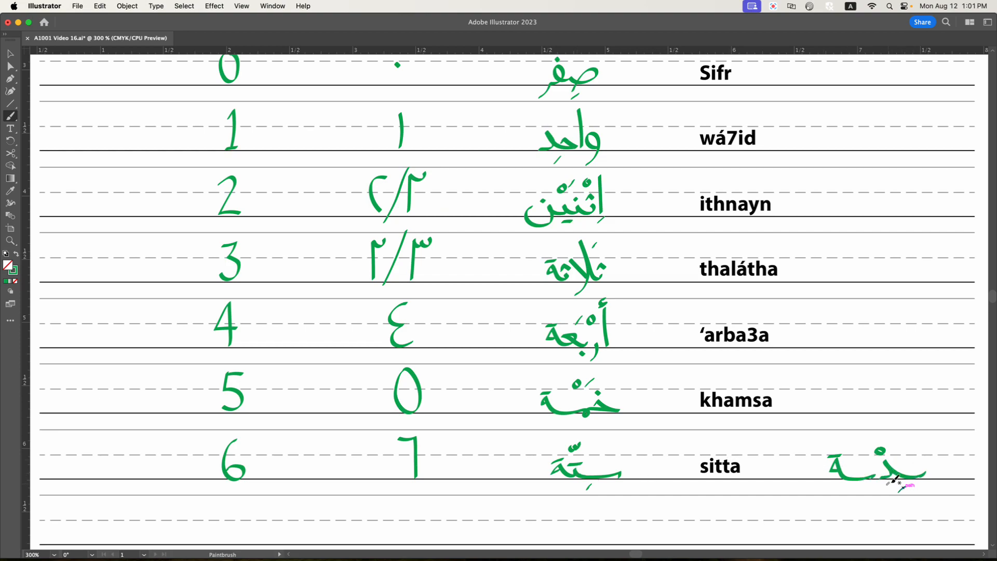
{"action": "mouse_move", "coordinate": [773, 461]}
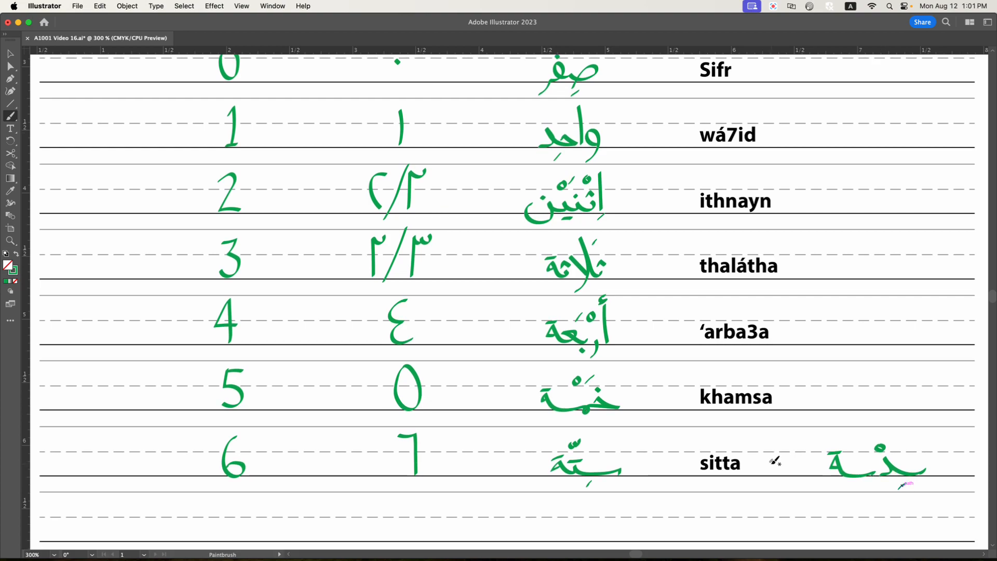
{"action": "mouse_move", "coordinate": [773, 462]}
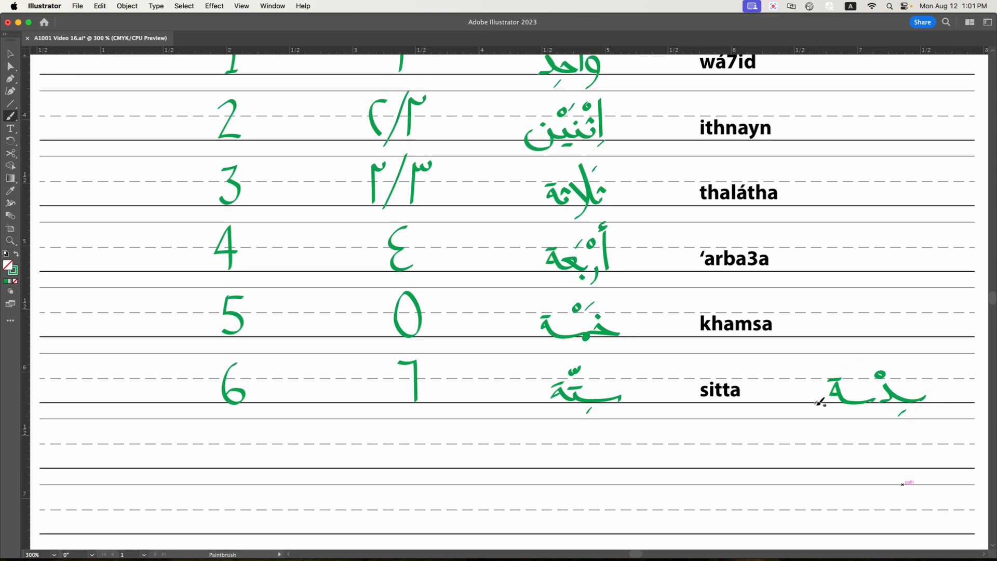
{"action": "mouse_move", "coordinate": [866, 420]}
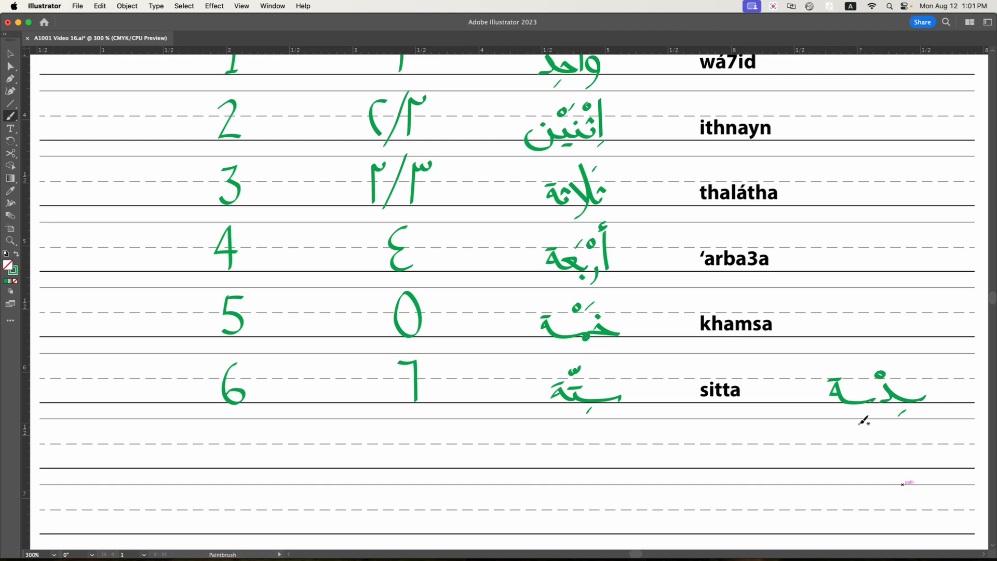
{"action": "mouse_move", "coordinate": [759, 419]}
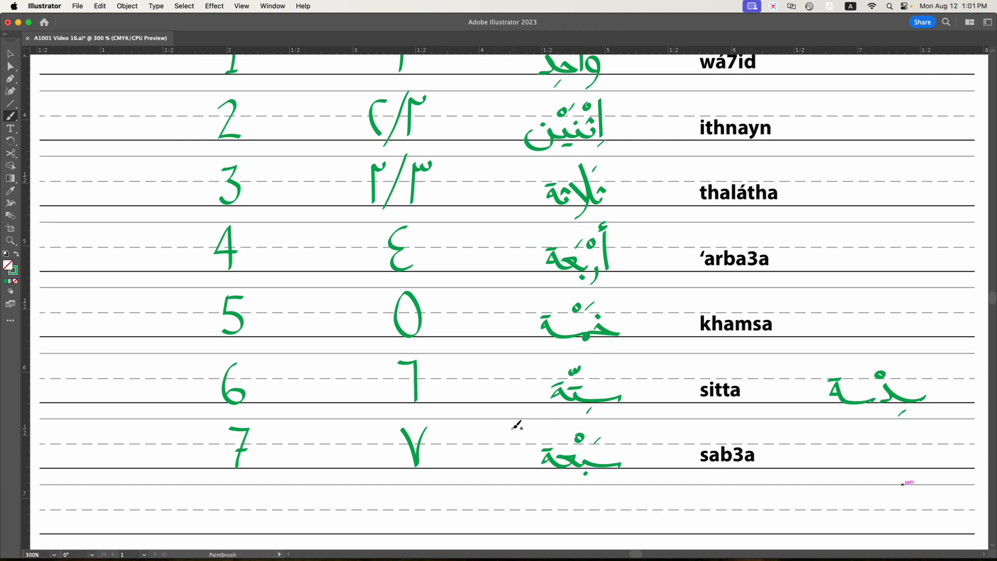
Step: Scroll down past the 7 / sab3a row to reach the next empty line
{"action": "scroll", "scroll_direction": "down", "scroll_amount": 3}
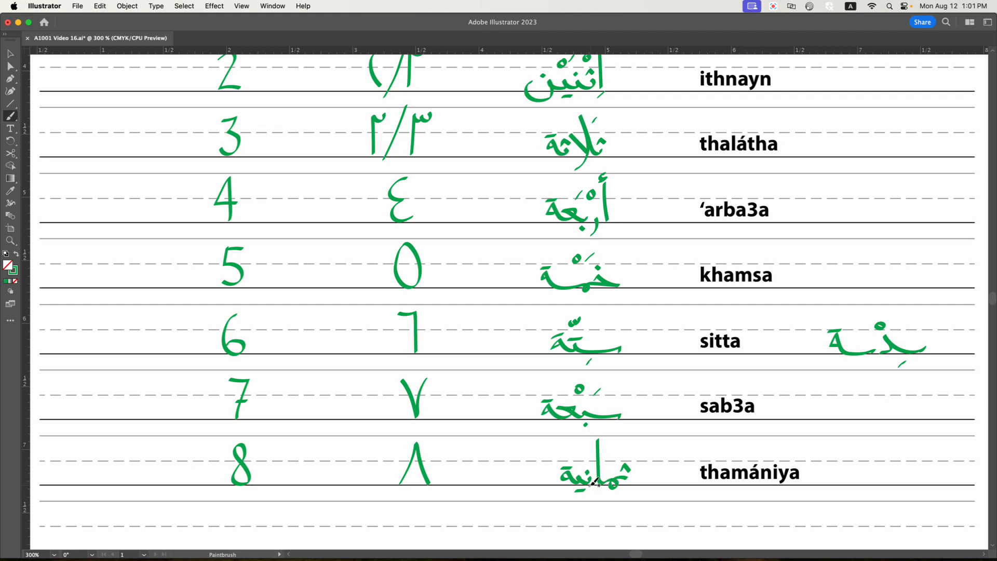
{"action": "mouse_move", "coordinate": [617, 488]}
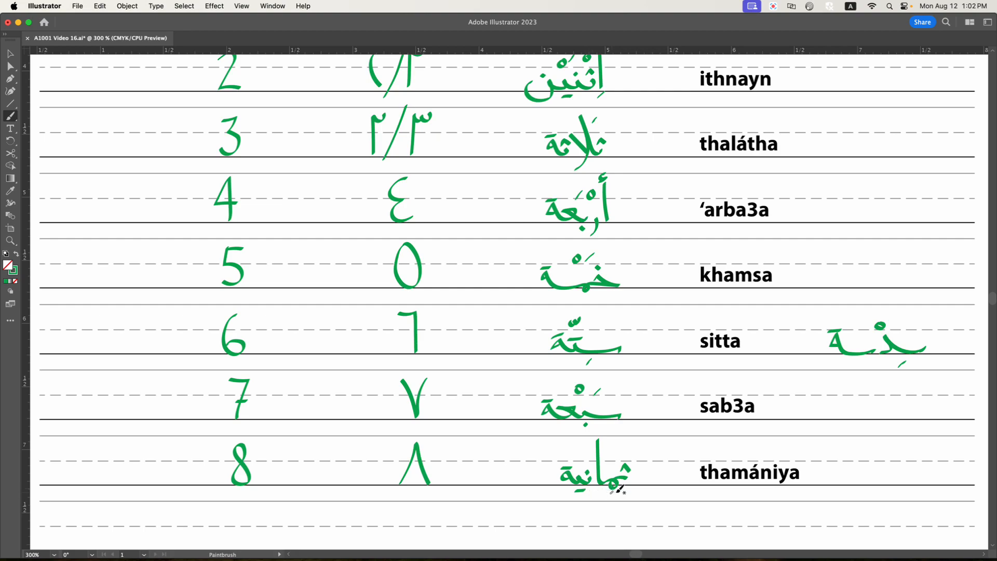
{"action": "mouse_move", "coordinate": [641, 482]}
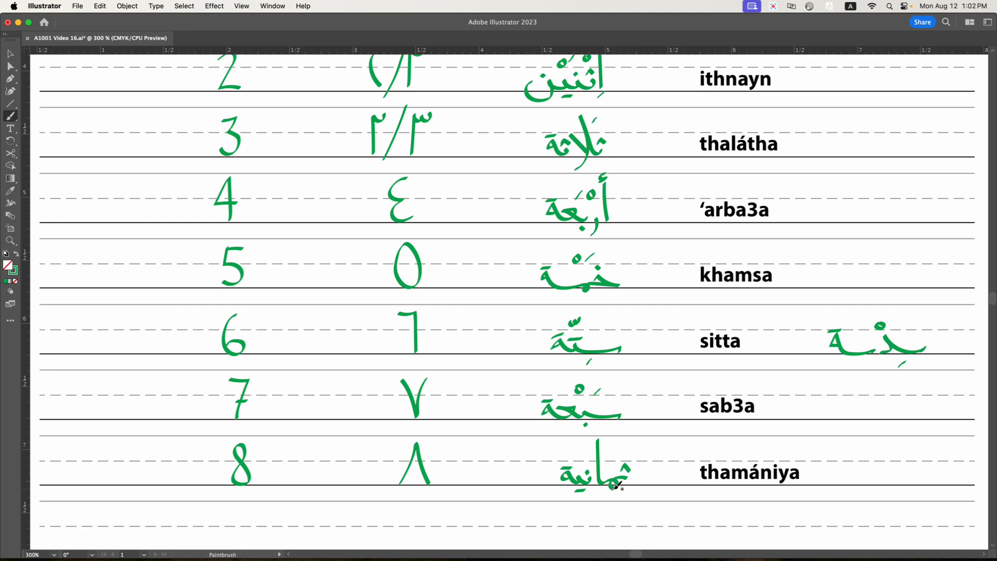
{"action": "mouse_move", "coordinate": [630, 476]}
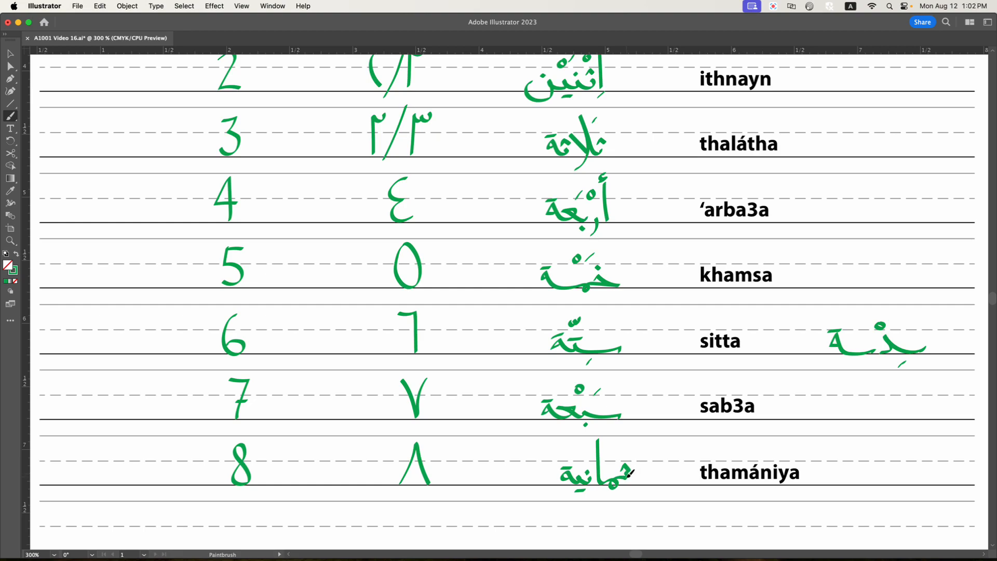
{"action": "mouse_move", "coordinate": [684, 483]}
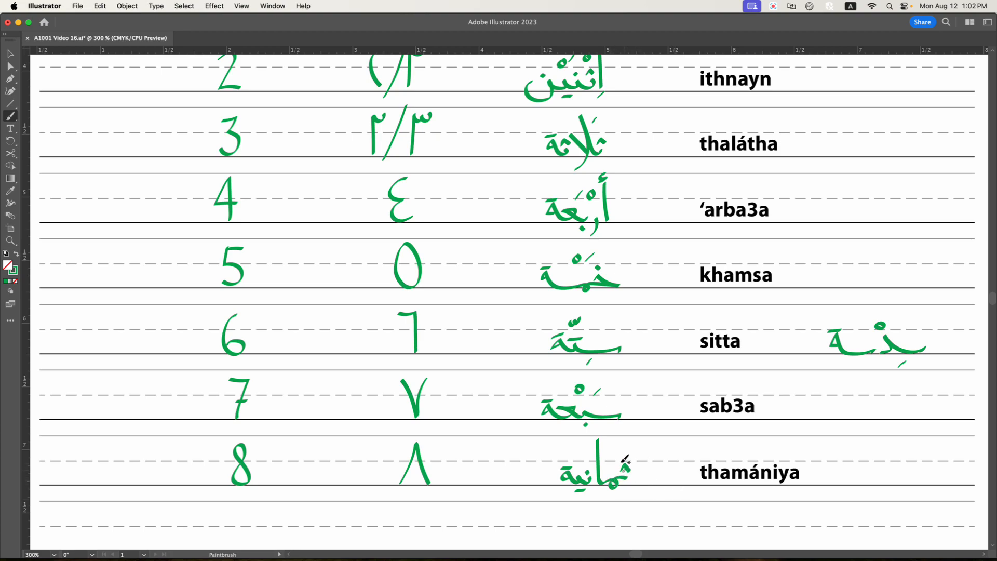
Step: Scroll down below the 8 / thamániya row to the next empty lines
{"action": "scroll", "scroll_direction": "down", "scroll_amount": 3}
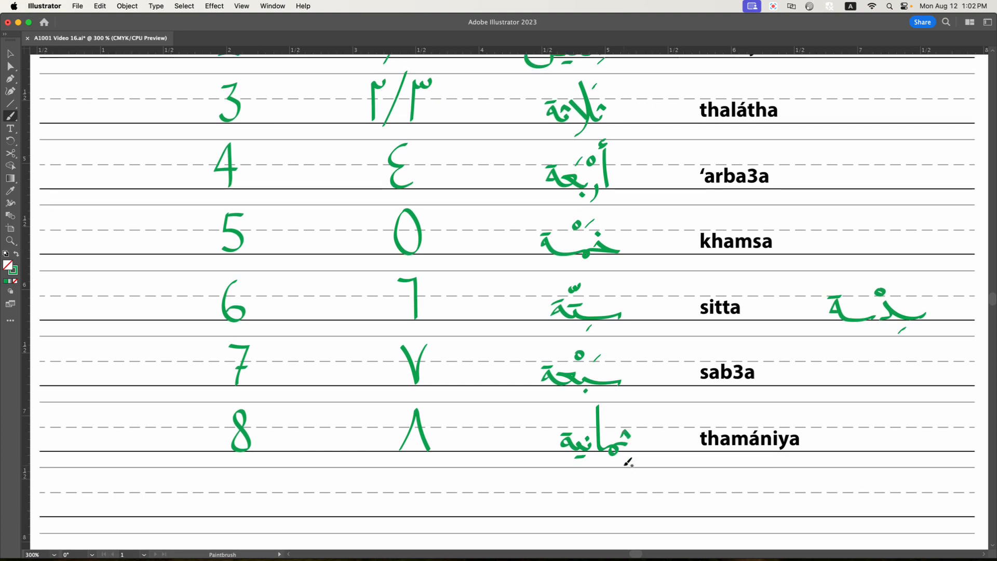
{"action": "scroll", "scroll_direction": "down", "scroll_amount": 3}
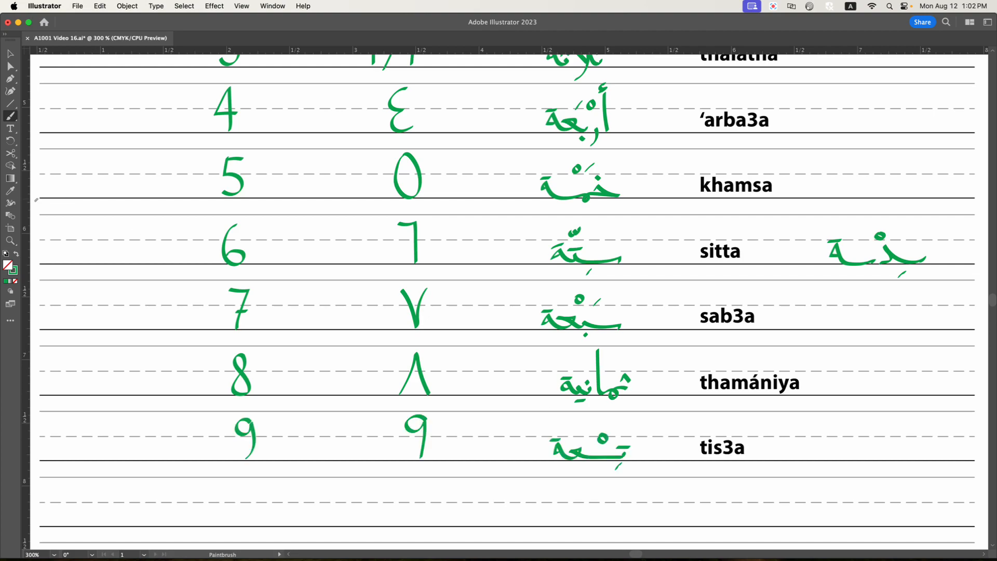
{"action": "mouse_move", "coordinate": [294, 452]}
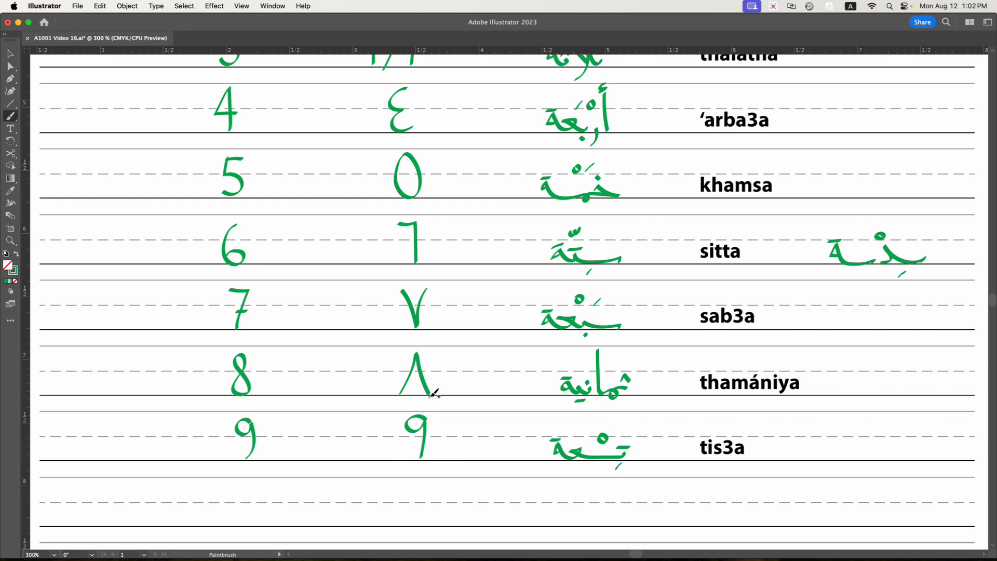
{"action": "mouse_move", "coordinate": [417, 407]}
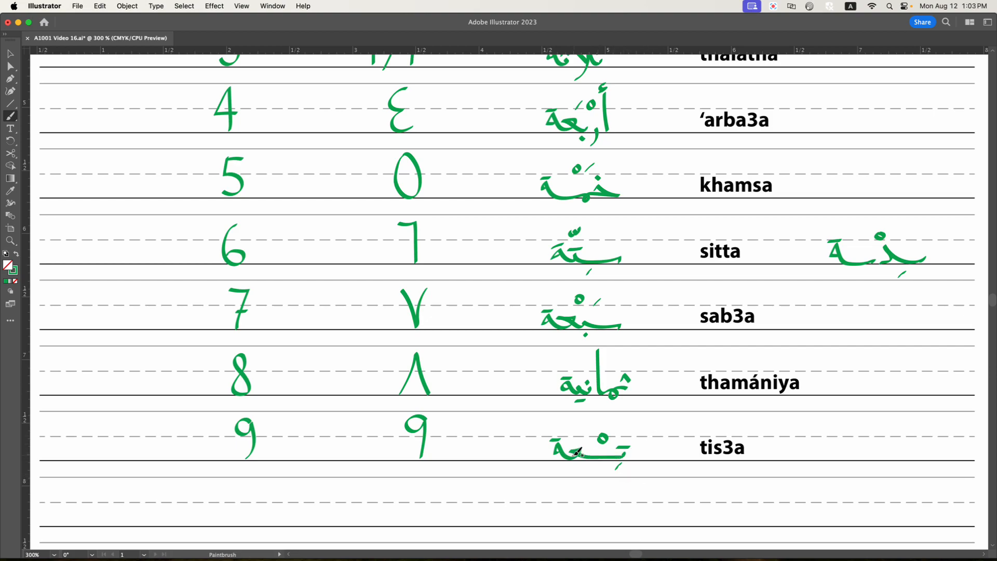
Step: Scroll down while hand-drawing 10, Eastern ١٠, the Arabic word and adding 3ashara
{"action": "scroll", "scroll_direction": "down", "scroll_amount": 3}
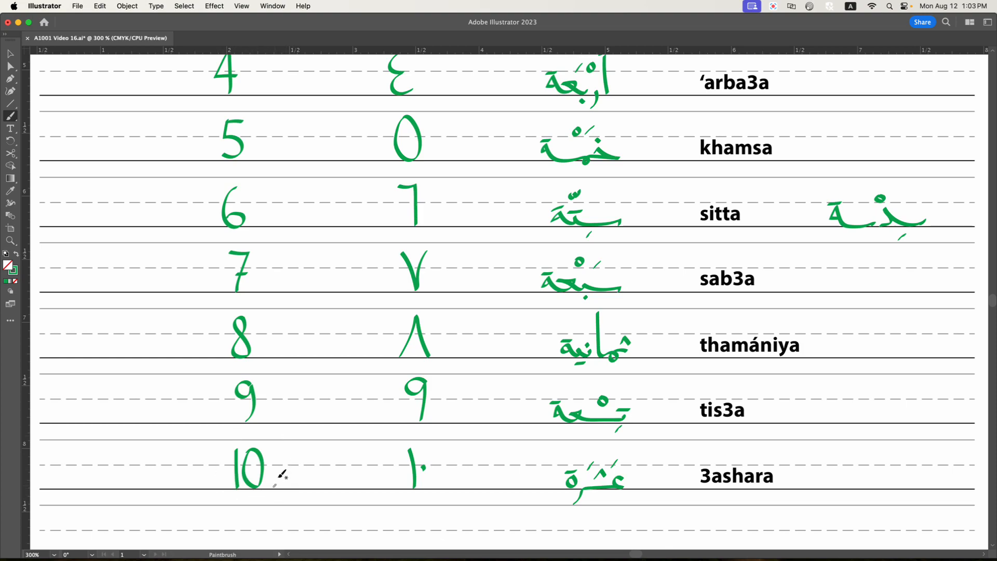
{"action": "mouse_move", "coordinate": [247, 497]}
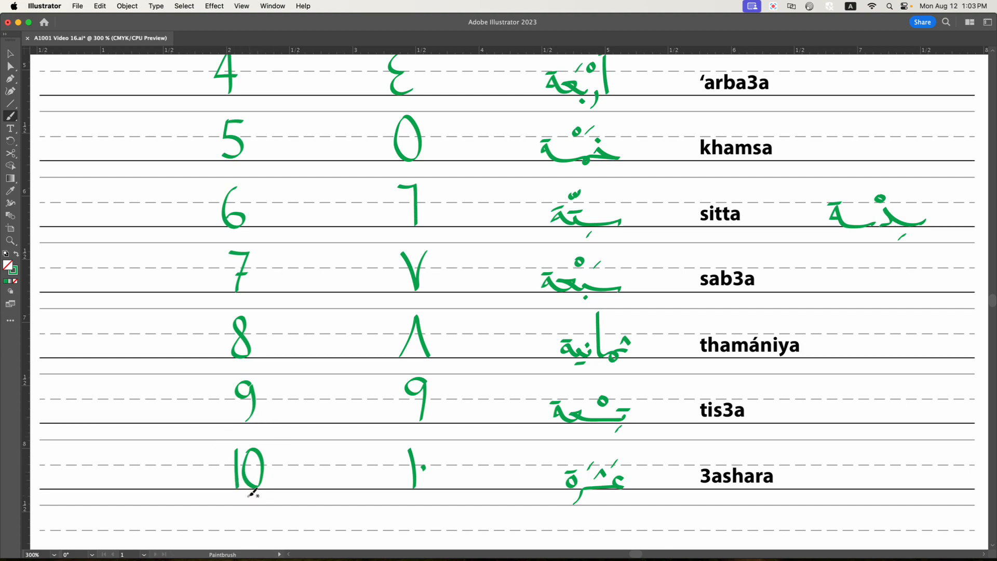
{"action": "scroll", "scroll_direction": "down", "scroll_amount": 3}
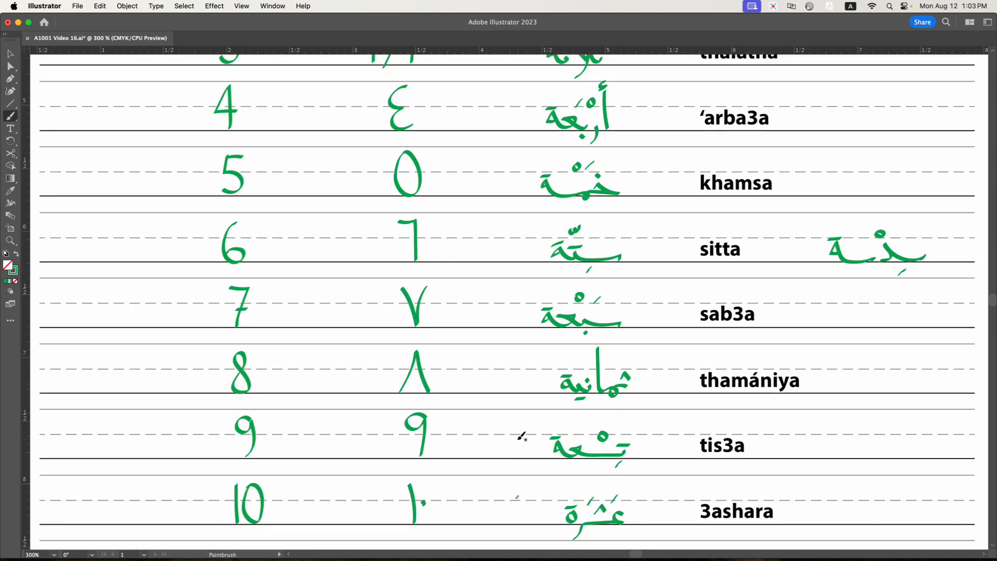
Step: Scroll below the table to add 'one girl' and 'one boy' with their Arabic phrases
{"action": "scroll", "scroll_direction": "down", "scroll_amount": 3}
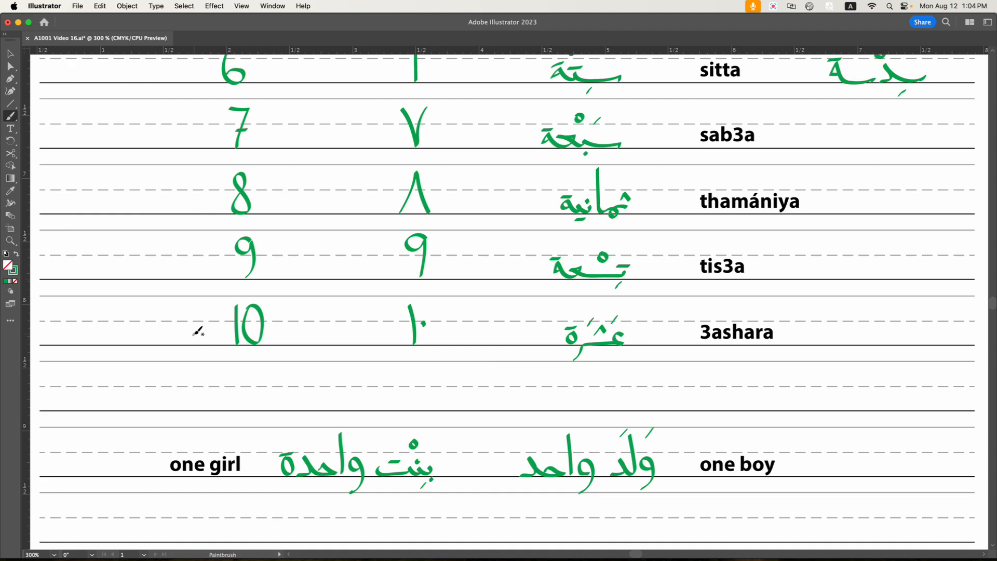
{"action": "scroll", "scroll_direction": "down", "scroll_amount": 3}
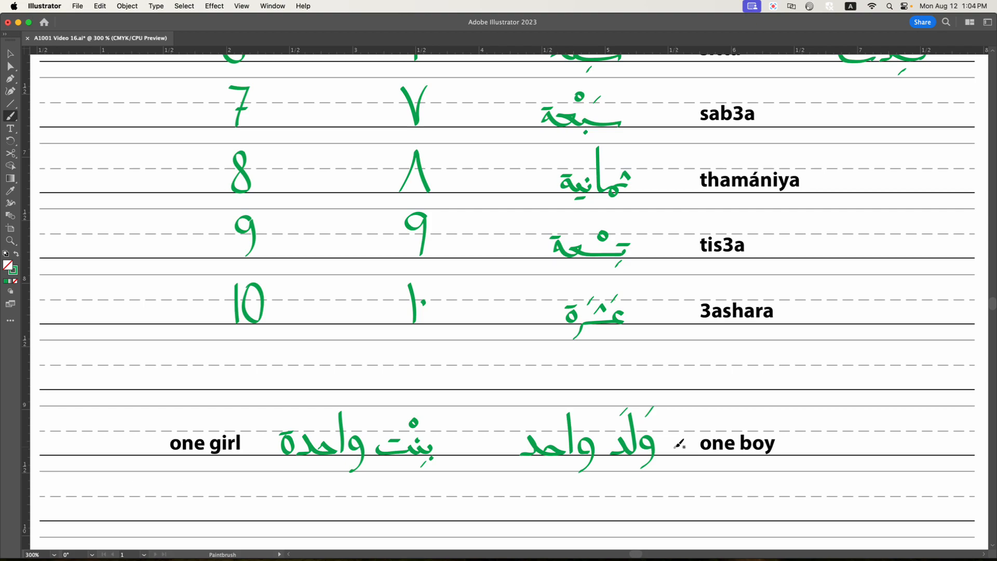
{"action": "mouse_move", "coordinate": [671, 449]}
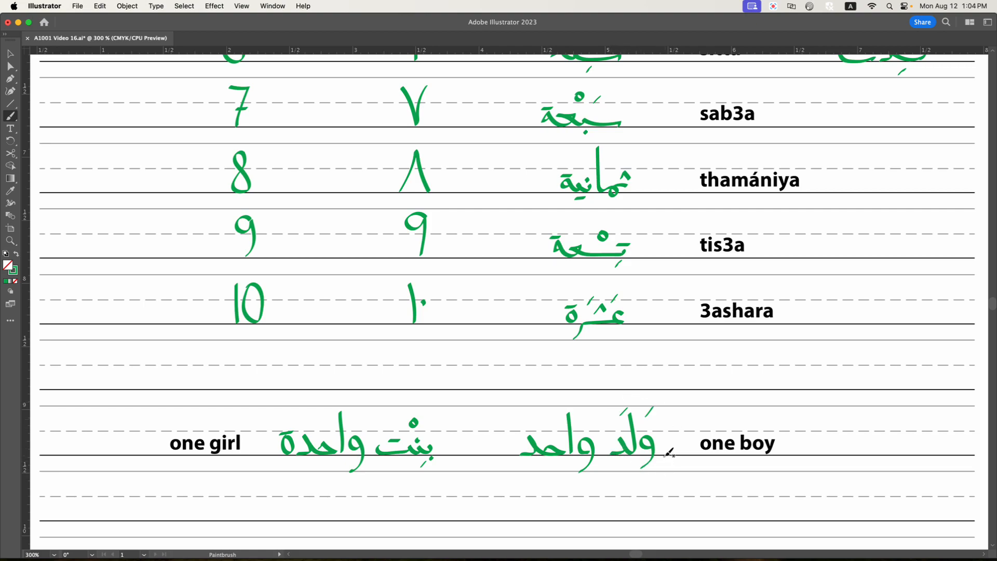
{"action": "mouse_move", "coordinate": [671, 447]}
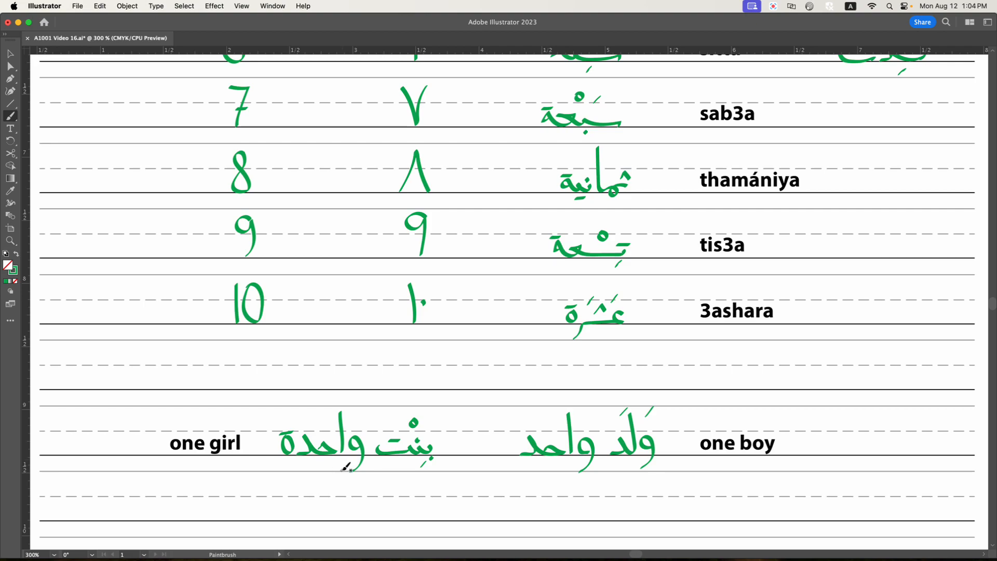
Step: Scroll down to add 'two girls' / 'two boys' with the Arabic dual forms
{"action": "scroll", "scroll_direction": "down", "scroll_amount": 3}
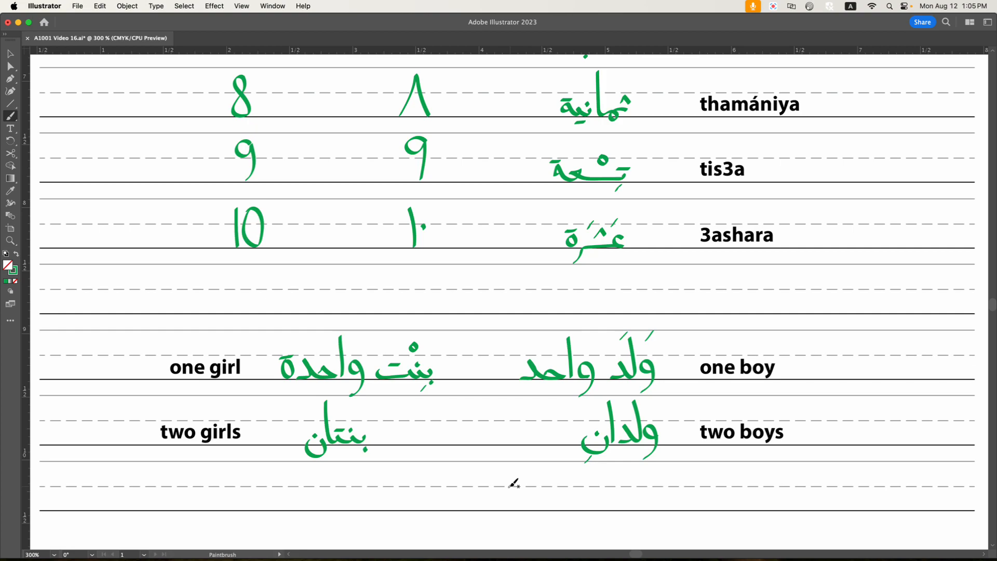
{"action": "mouse_move", "coordinate": [528, 476]}
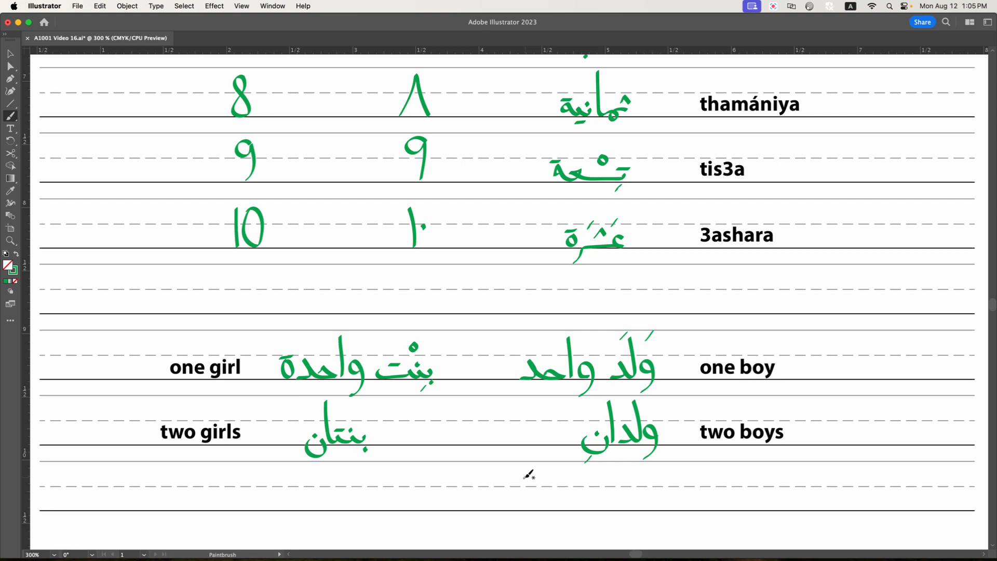
{"action": "mouse_move", "coordinate": [662, 435]}
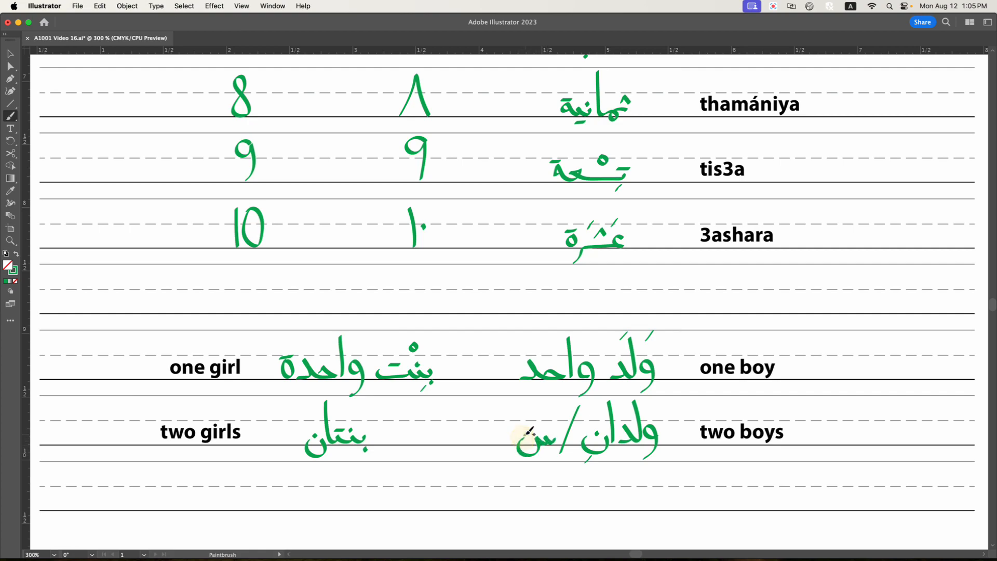
Step: Brush vowel diacritics over the alternative dual ending after the slash in 'two boys'
{"action": "left_click", "coordinate": [531, 442]}
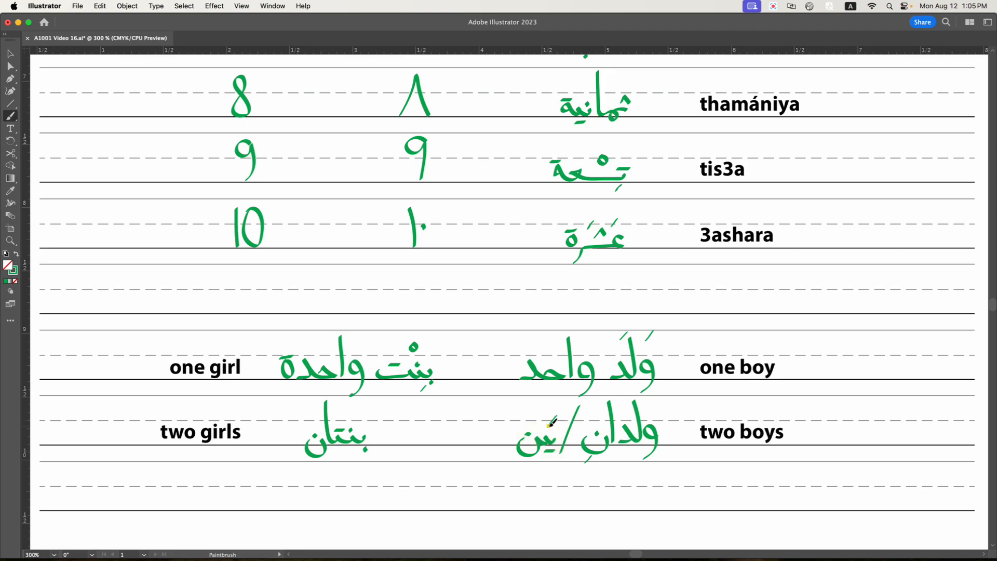
{"action": "mouse_move", "coordinate": [548, 420]}
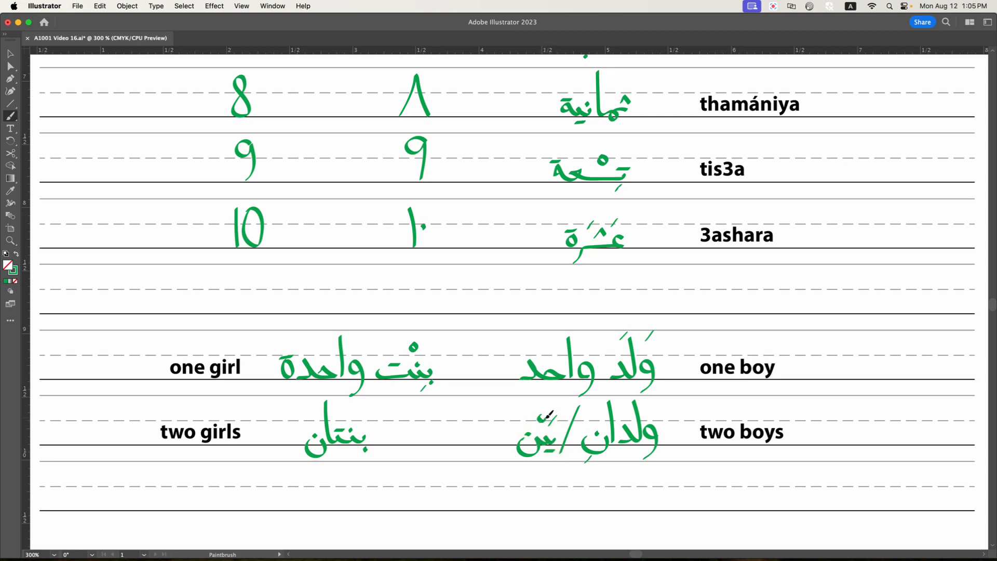
{"action": "mouse_move", "coordinate": [579, 471]}
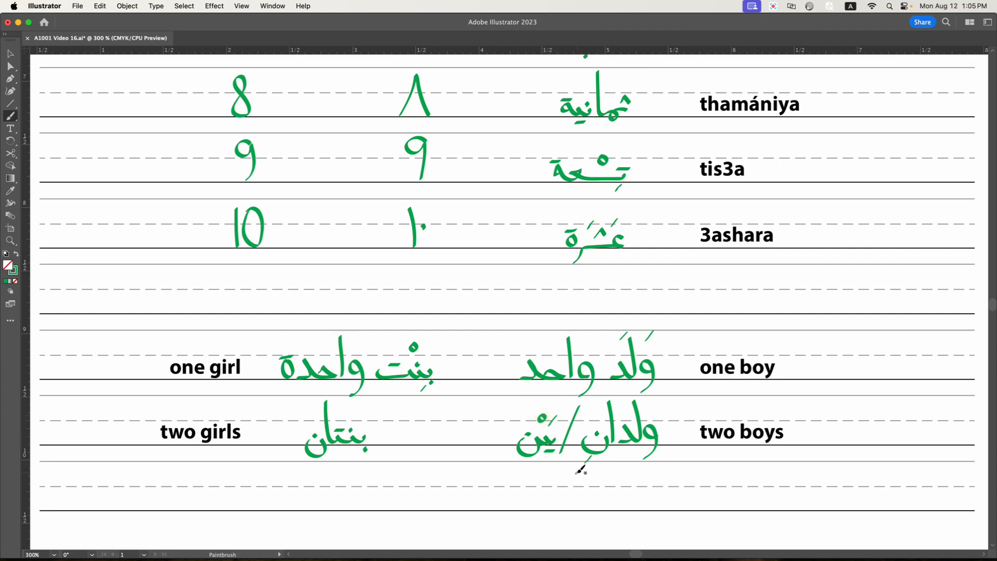
{"action": "mouse_move", "coordinate": [614, 492]}
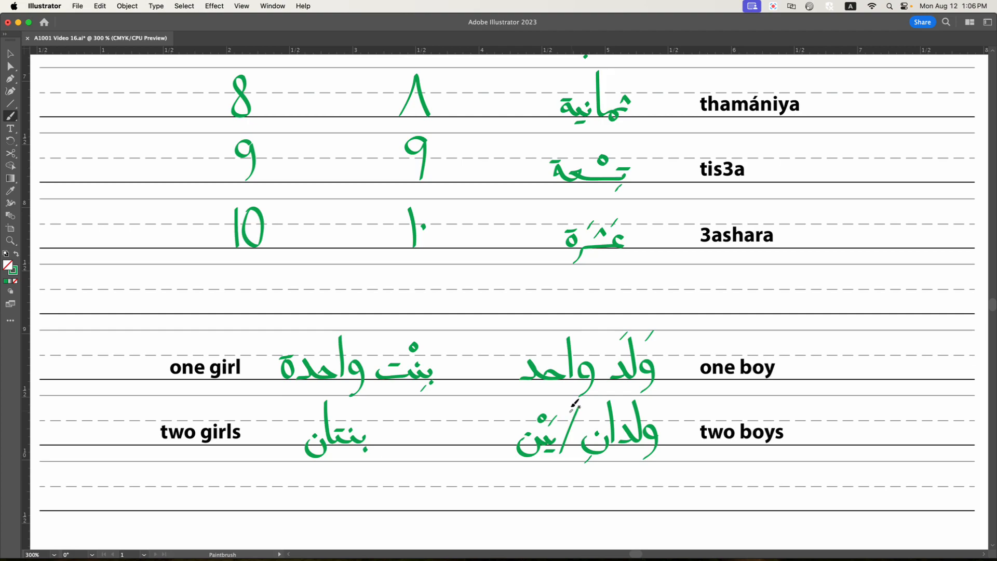
{"action": "mouse_move", "coordinate": [625, 478]}
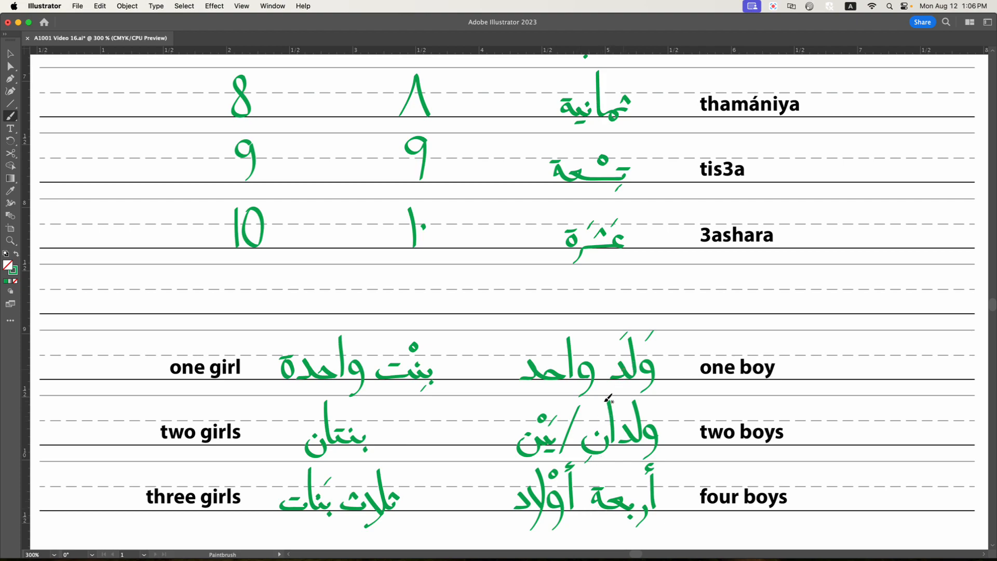
{"action": "mouse_move", "coordinate": [566, 489]}
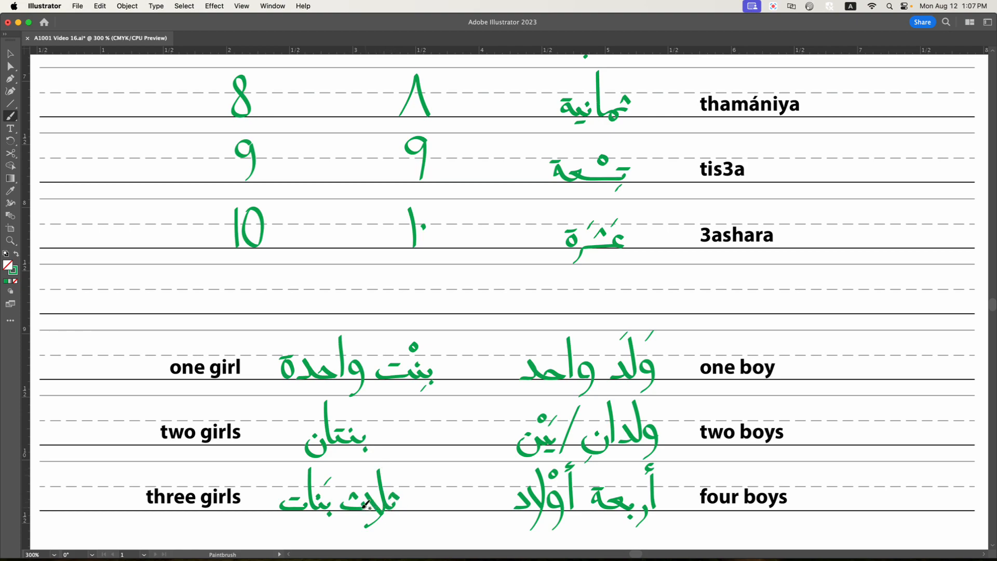
{"action": "mouse_move", "coordinate": [375, 401]}
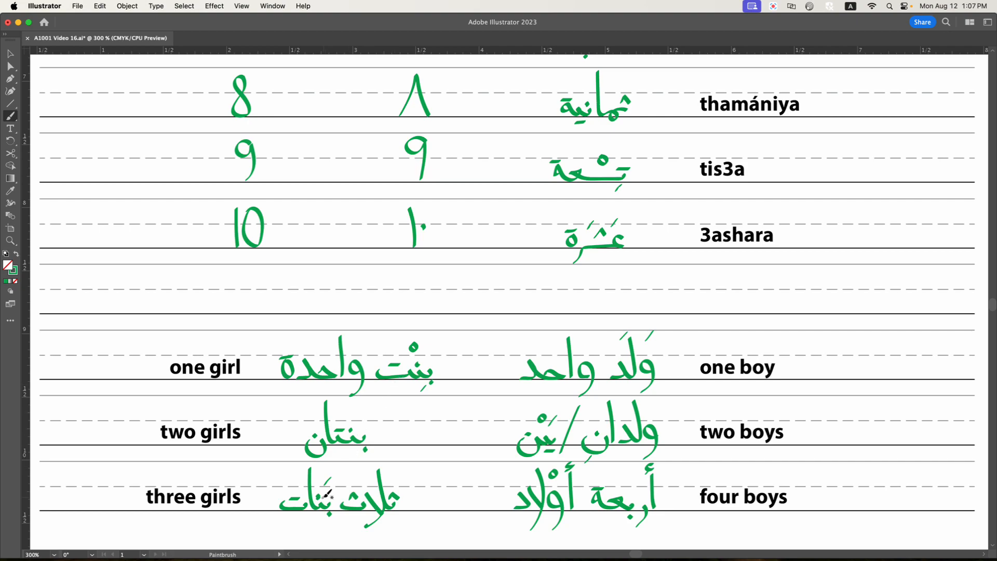
{"action": "mouse_move", "coordinate": [326, 498]}
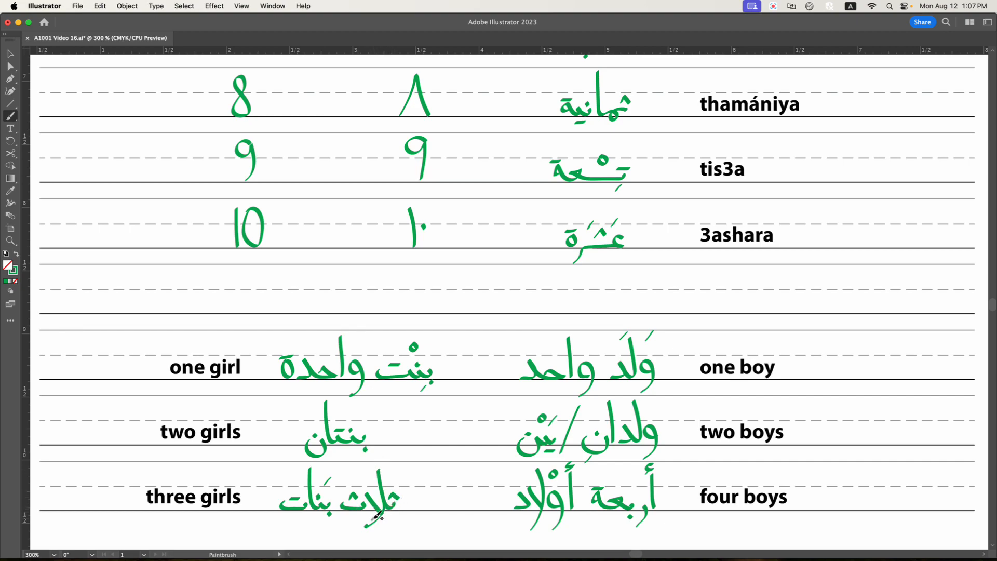
{"action": "mouse_move", "coordinate": [349, 497]}
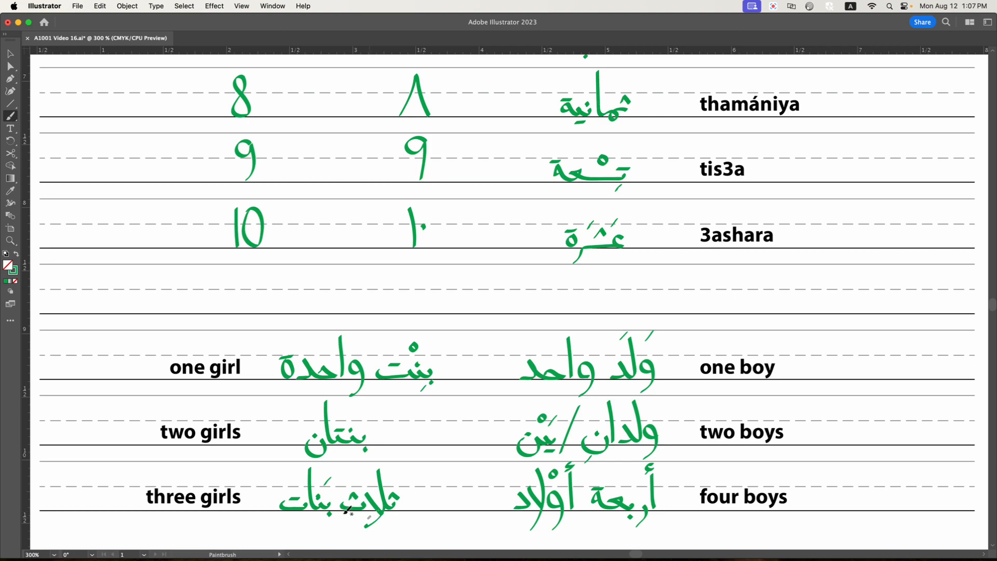
{"action": "mouse_move", "coordinate": [432, 404]}
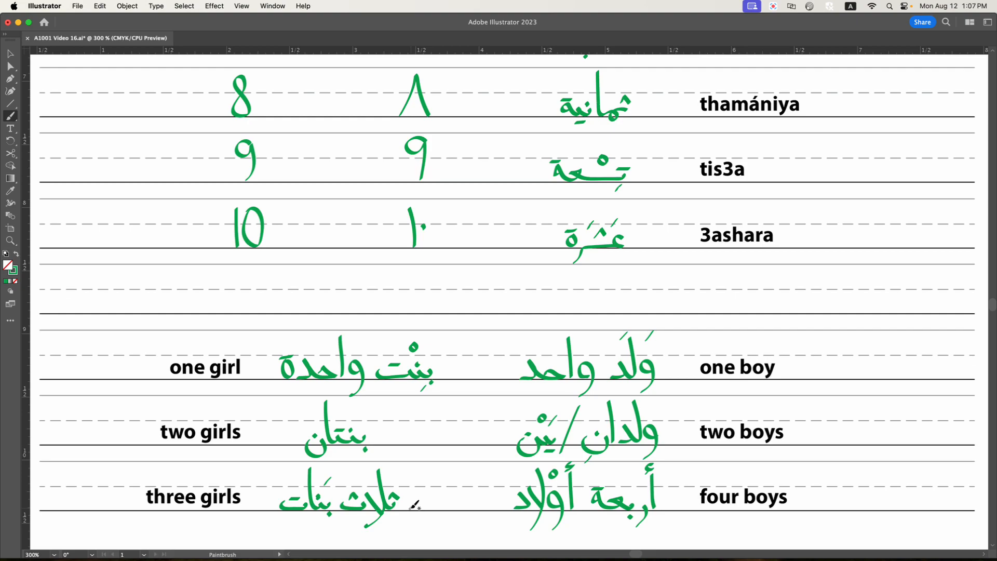
{"action": "mouse_move", "coordinate": [420, 503]}
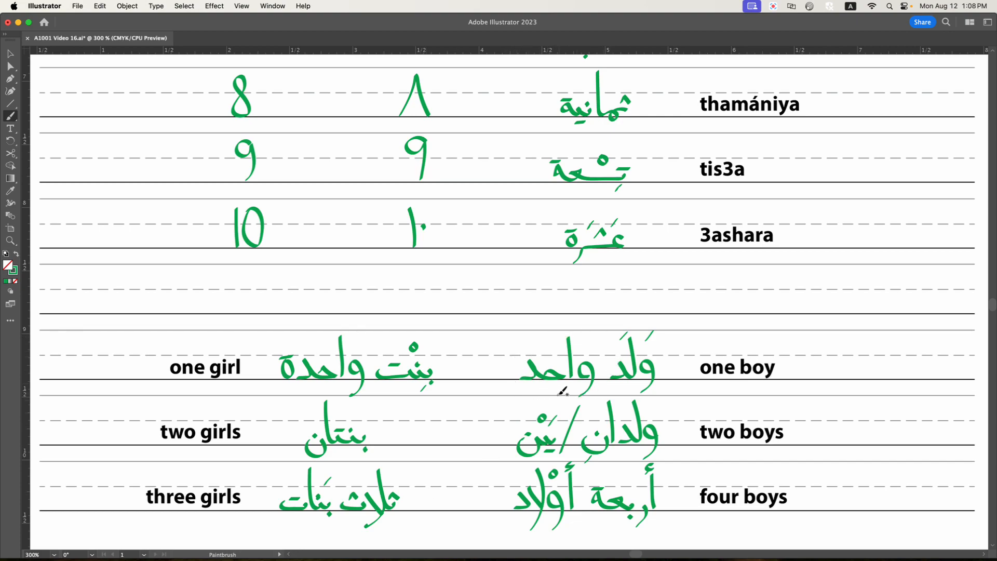
{"action": "mouse_move", "coordinate": [584, 427]}
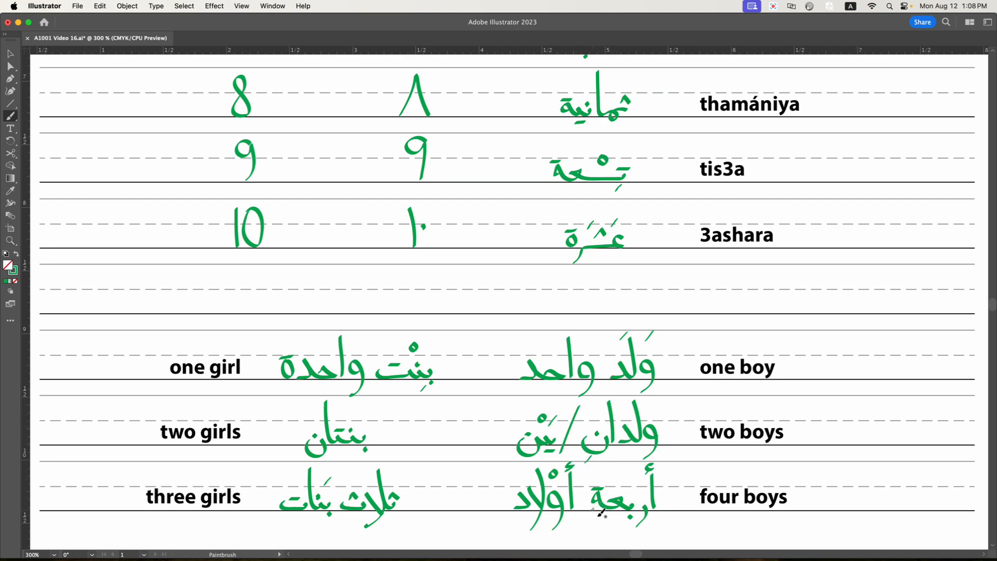
{"action": "mouse_move", "coordinate": [662, 525]}
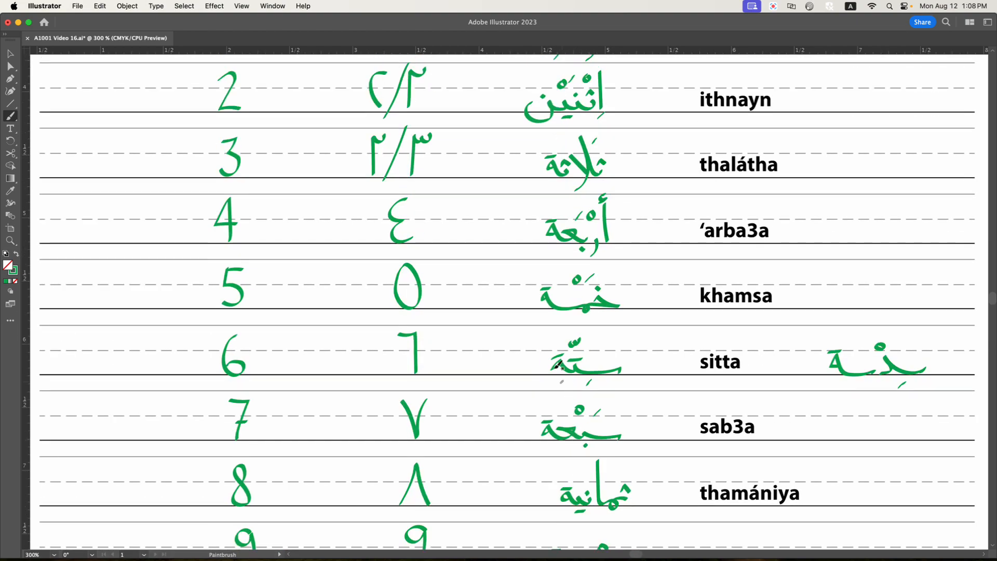
{"action": "scroll", "scroll_direction": "up", "scroll_amount": 3}
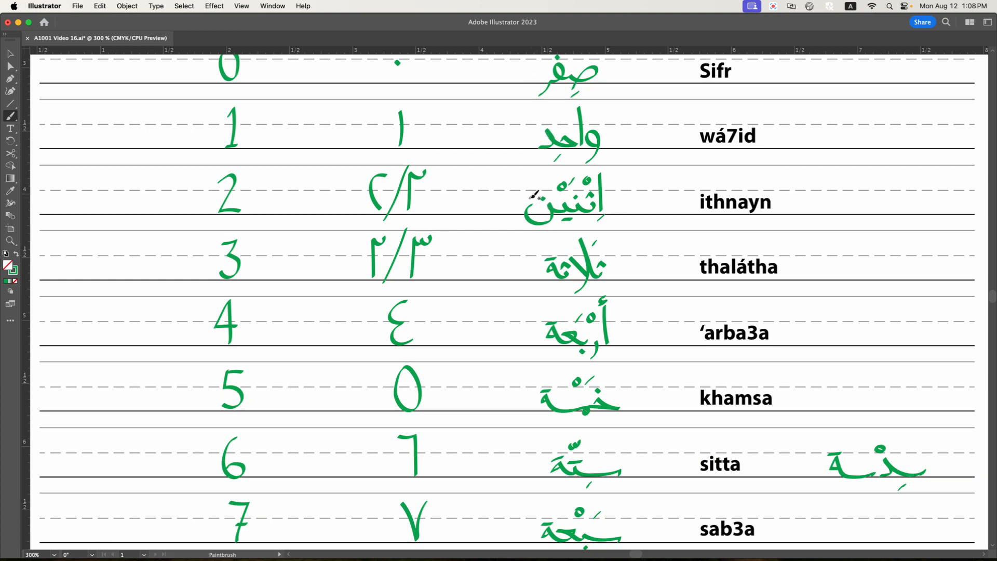
{"action": "mouse_move", "coordinate": [528, 270]}
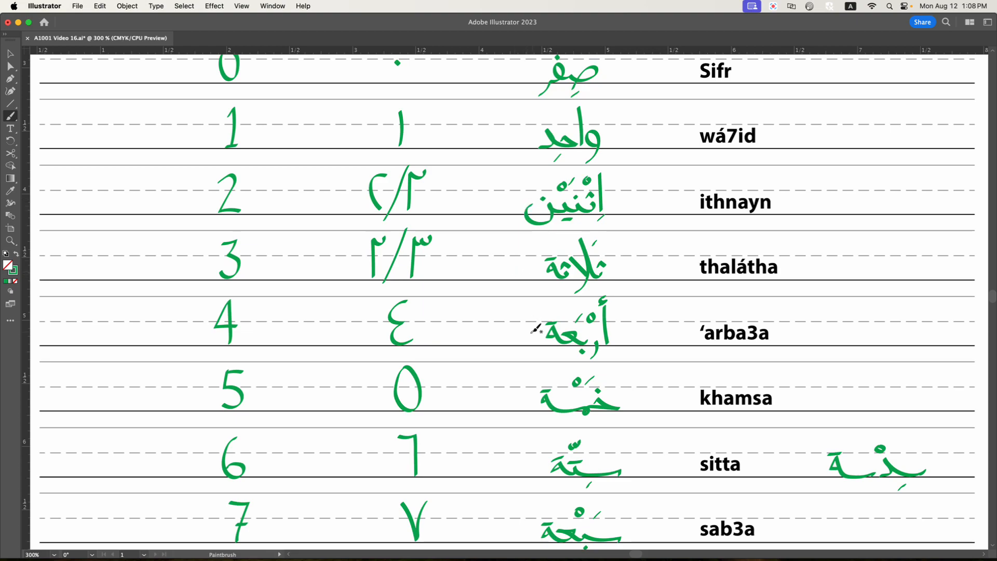
{"action": "scroll", "scroll_direction": "down", "scroll_amount": 3}
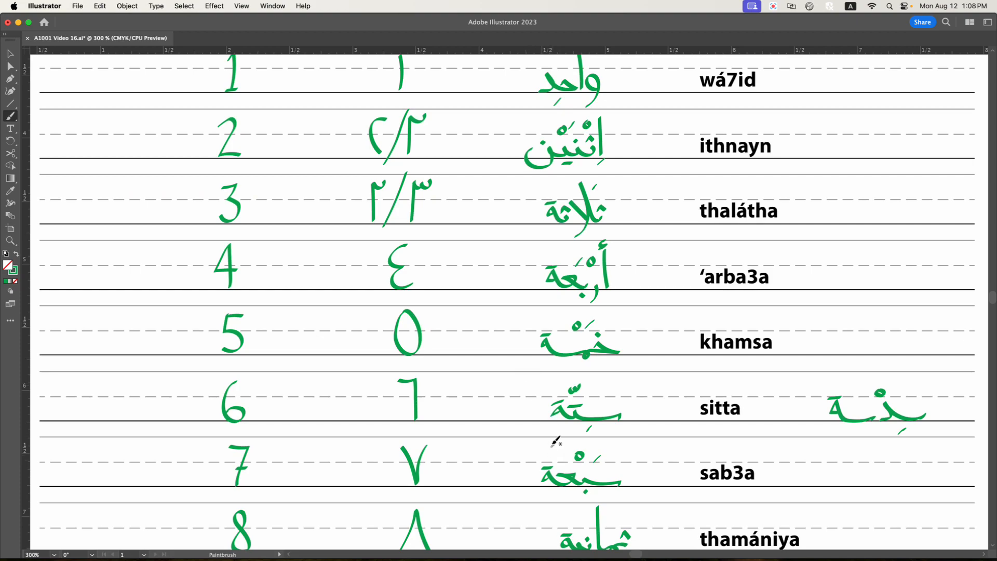
{"action": "scroll", "scroll_direction": "down", "scroll_amount": 3}
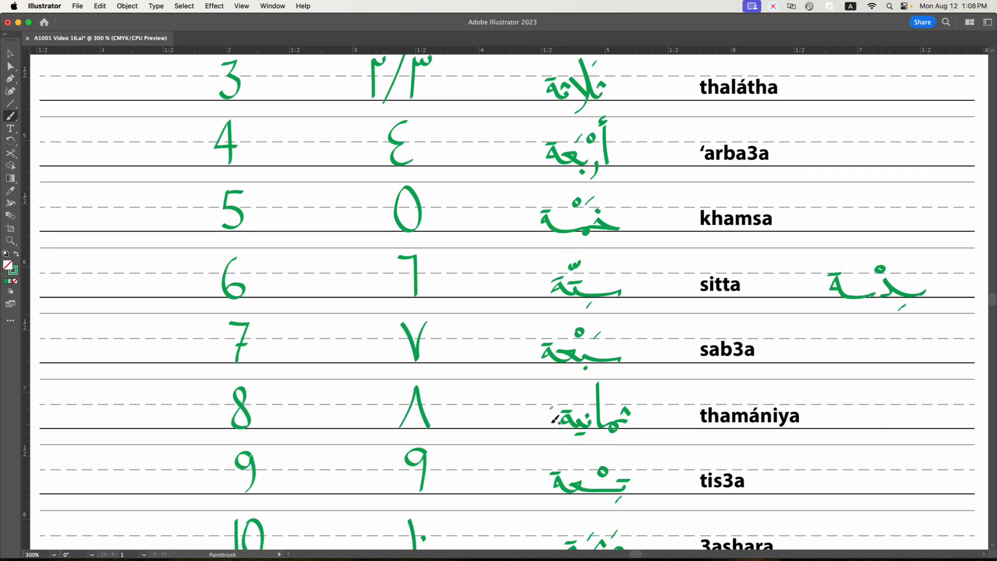
{"action": "scroll", "scroll_direction": "down", "scroll_amount": 3}
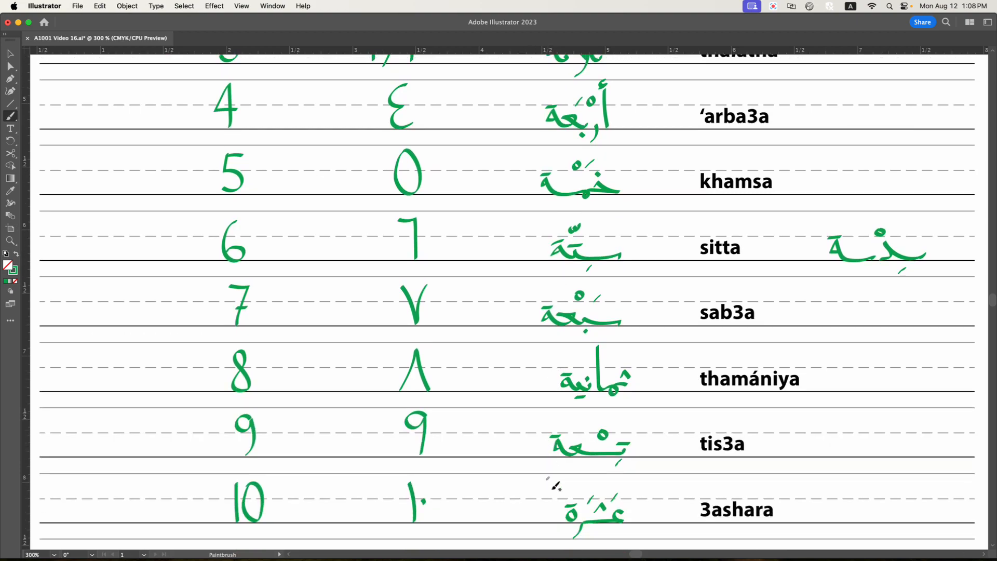